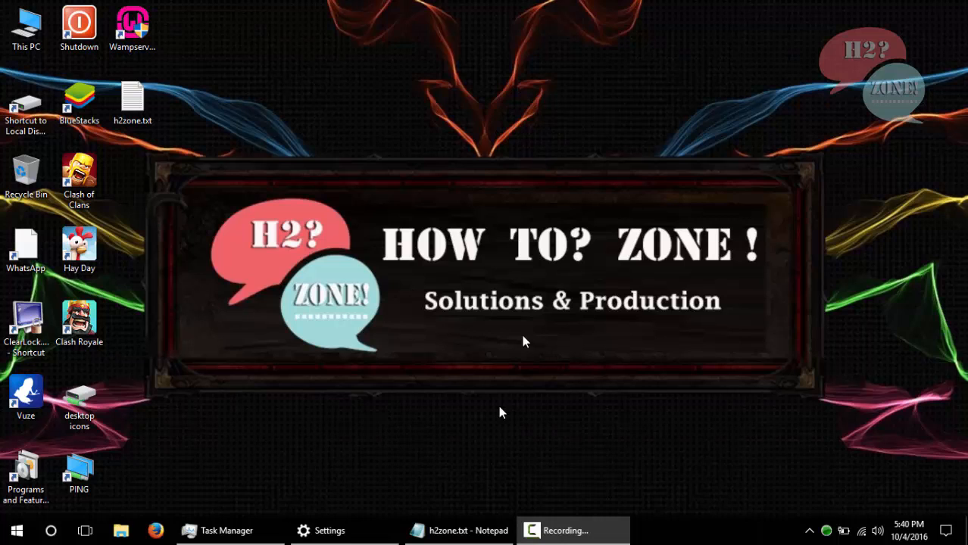
{"action": "mouse_move", "coordinate": [489, 525]}
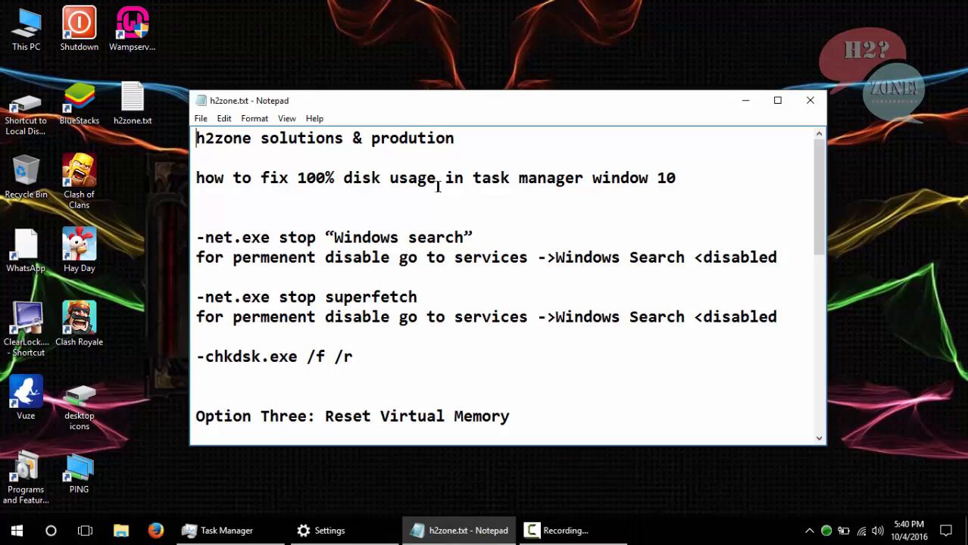
{"action": "mouse_move", "coordinate": [577, 189]}
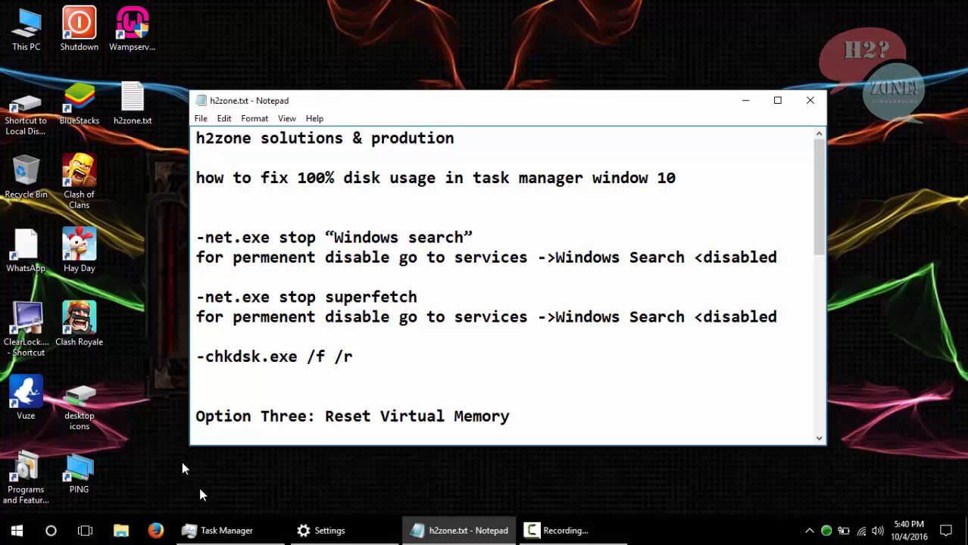
Start a note reading '1st check is your wi…' above the net.exe commands
{"action": "left_click", "coordinate": [227, 530]}
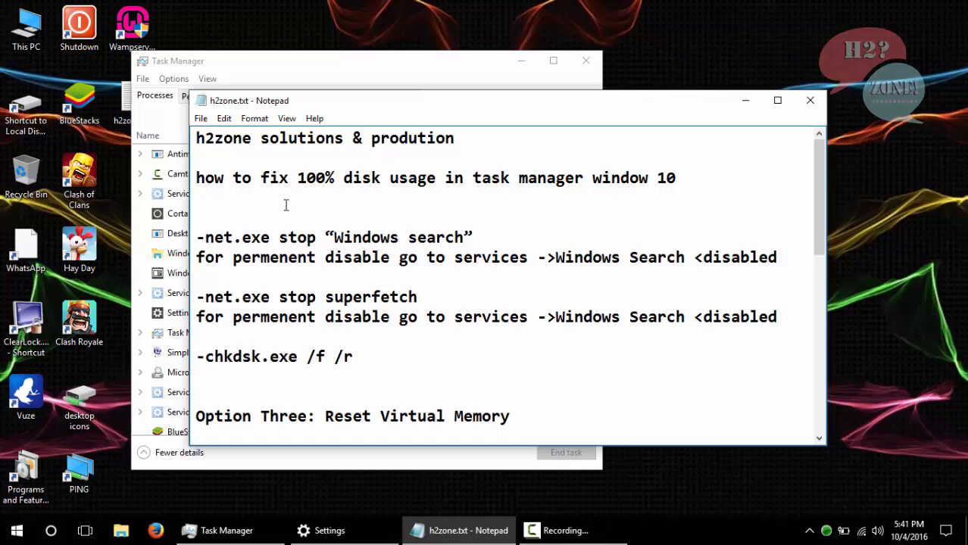
{"action": "type", "text": "1st check"}
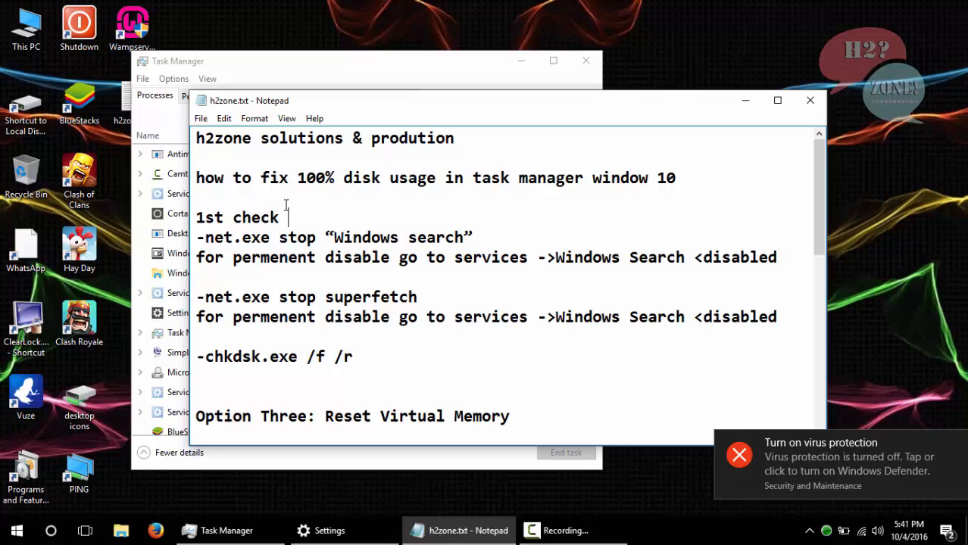
{"action": "type", "text": "is your"}
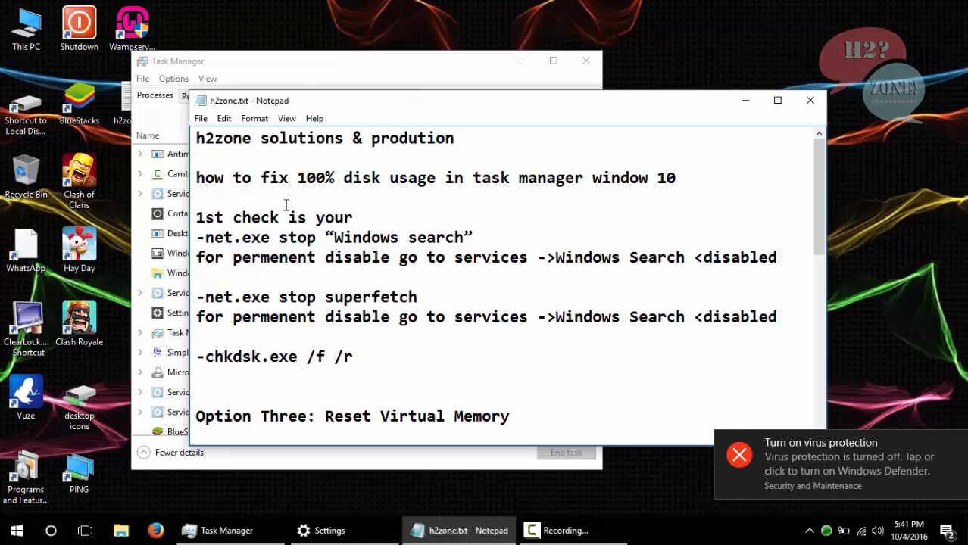
{"action": "type", "text": "wi"}
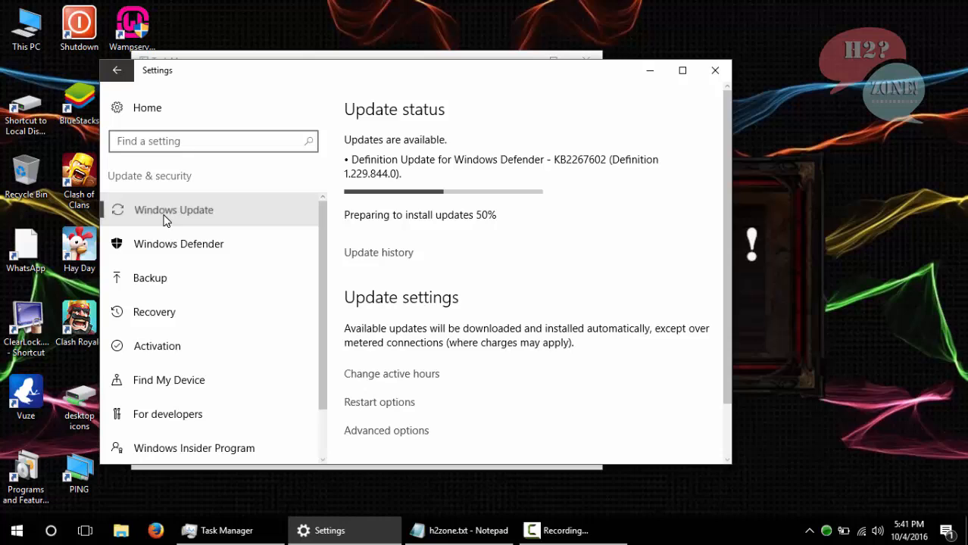
{"action": "mouse_move", "coordinate": [543, 219]}
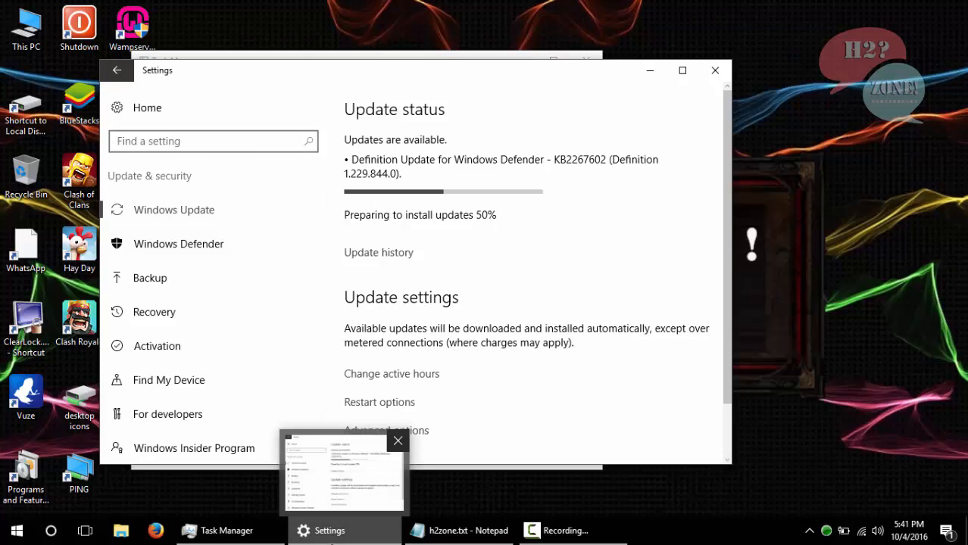
Minimize Windows Update, return to the notes and select the permanent-disable line
{"action": "left_click", "coordinate": [225, 530]}
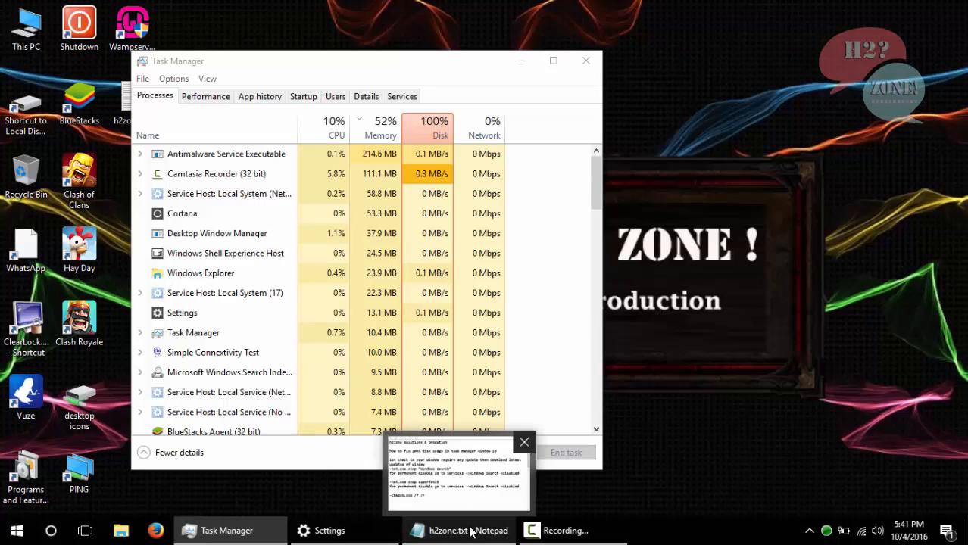
{"action": "left_click", "coordinate": [448, 530]}
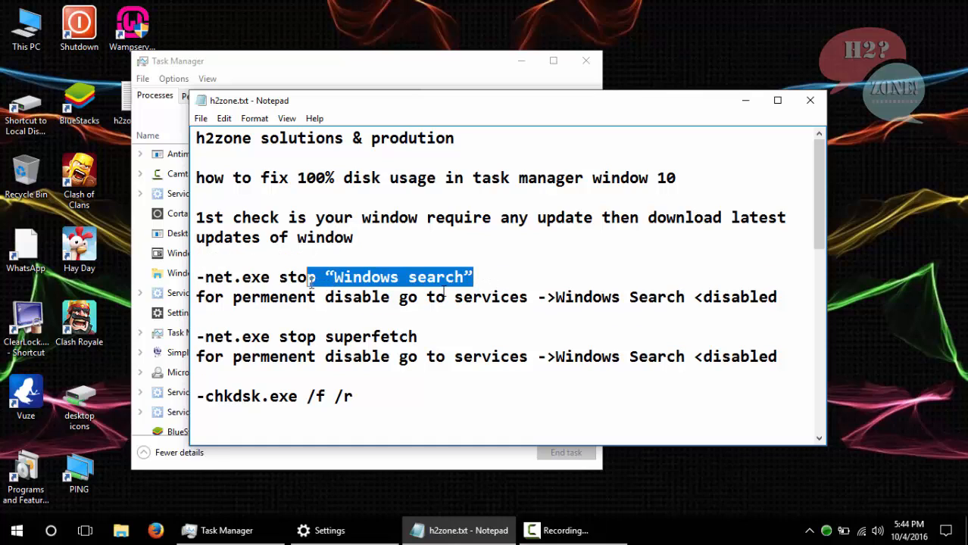
{"action": "left_click_drag", "start_coordinate": [307, 278], "coordinate": [196, 277]}
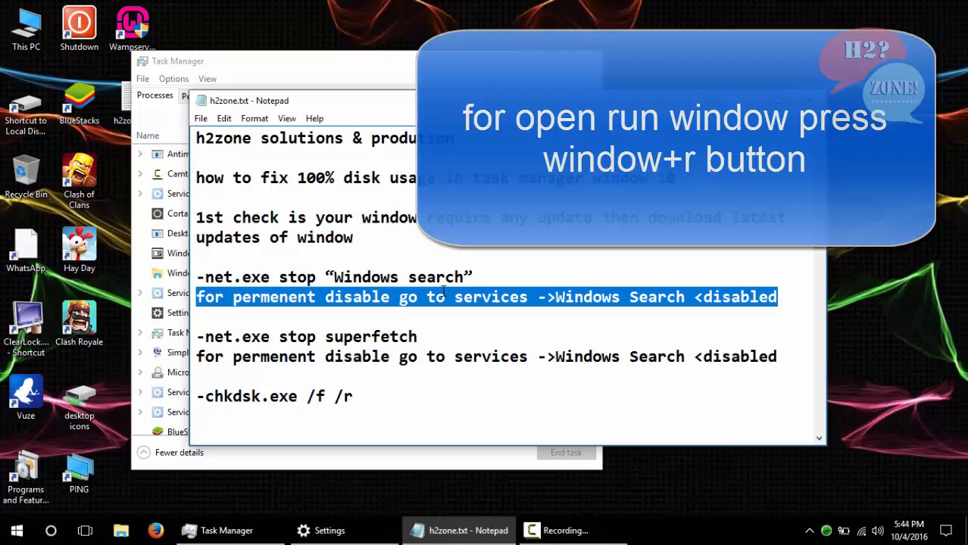
Set the Windows Search service startup type to Manual through services.msc
{"action": "key", "text": "win+r"}
{"action": "type", "text": "services.msc"}
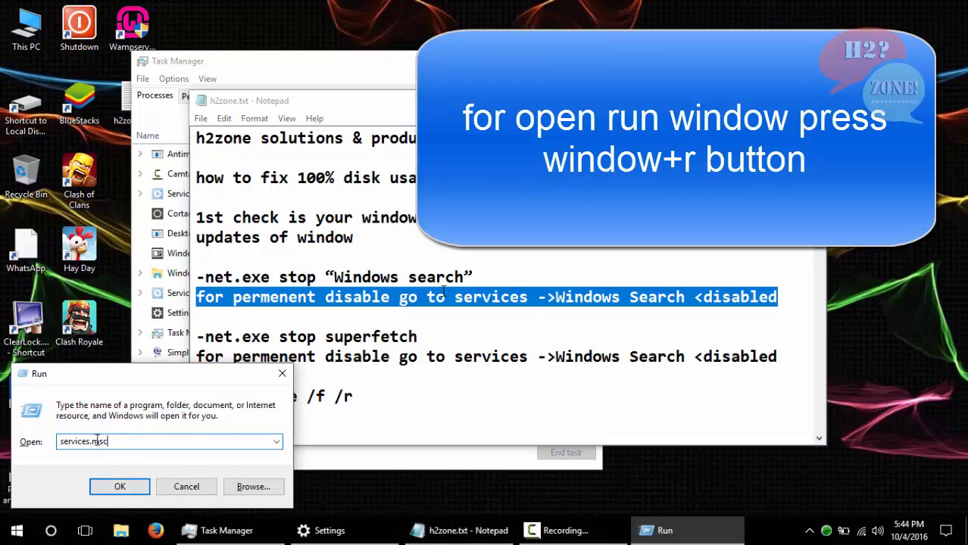
{"action": "left_click", "coordinate": [120, 487]}
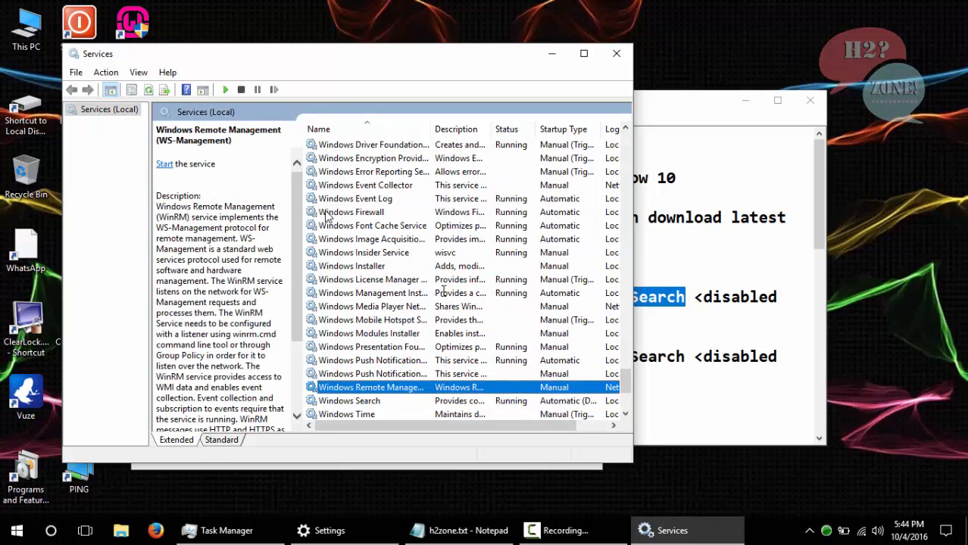
{"action": "right_click", "coordinate": [349, 400]}
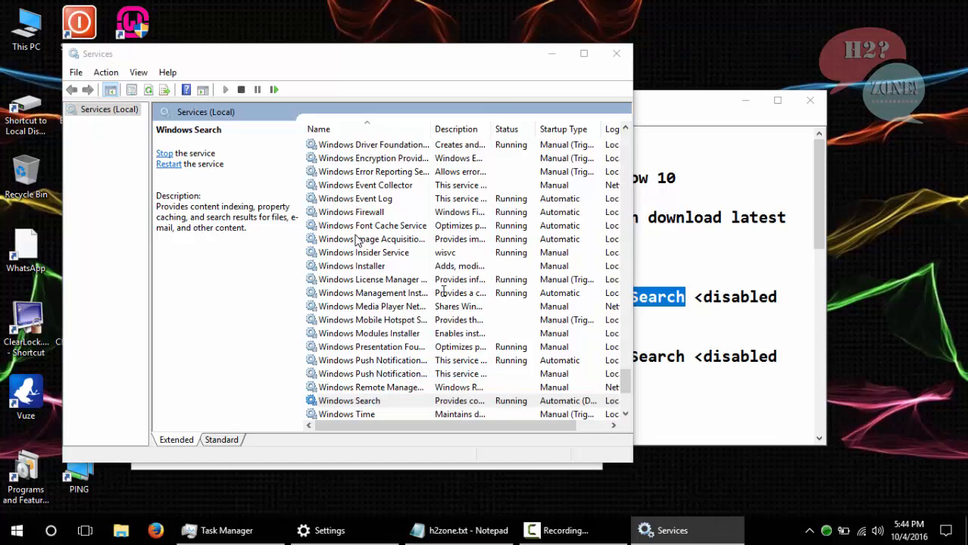
{"action": "double_click", "coordinate": [349, 400]}
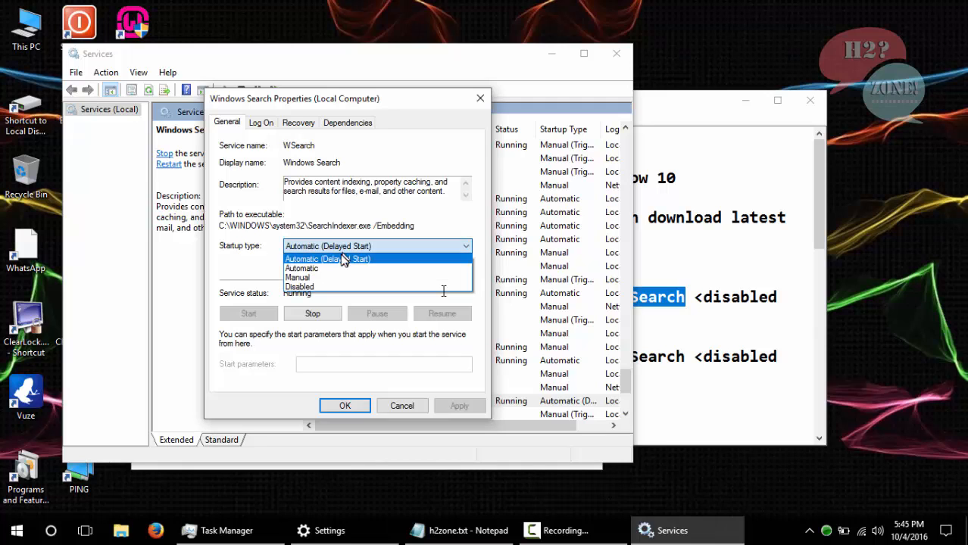
{"action": "left_click", "coordinate": [298, 277]}
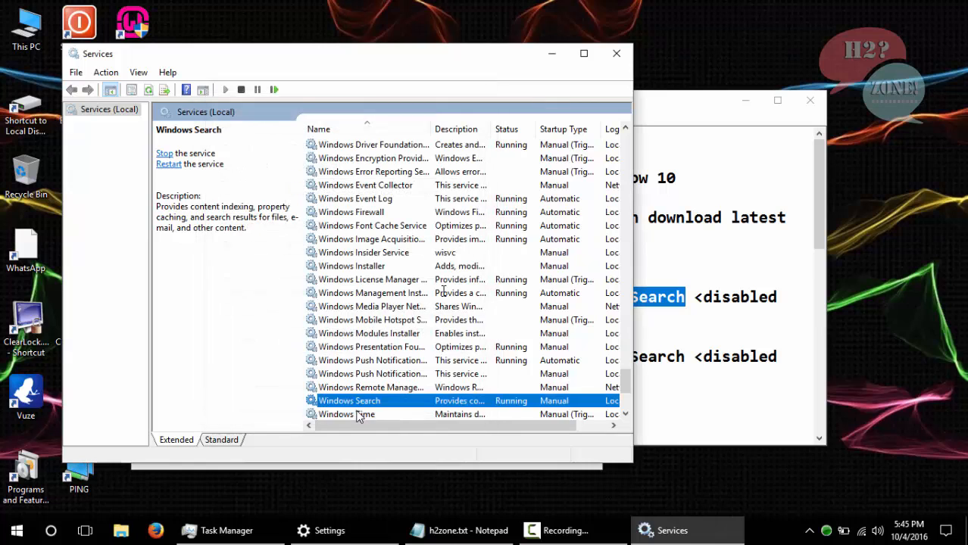
{"action": "left_click", "coordinate": [467, 530]}
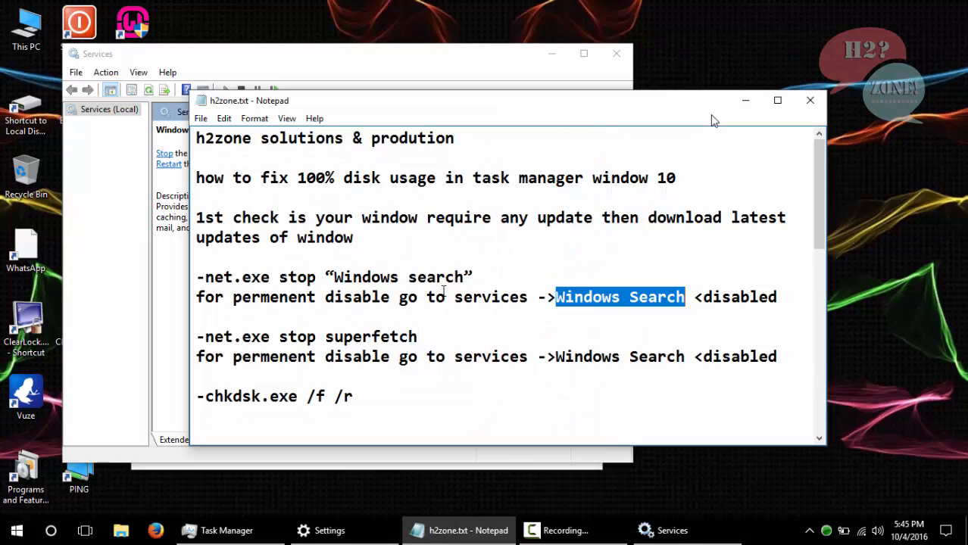
Change the second 'Windows Search' note to superfetch and disable the Superfetch service
{"action": "double_click", "coordinate": [358, 336]}
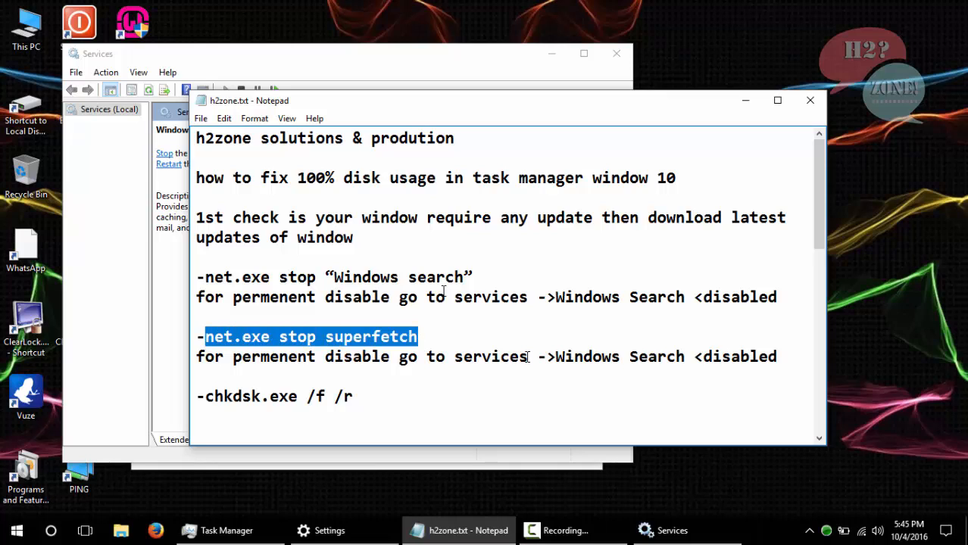
{"action": "left_click", "coordinate": [470, 357]}
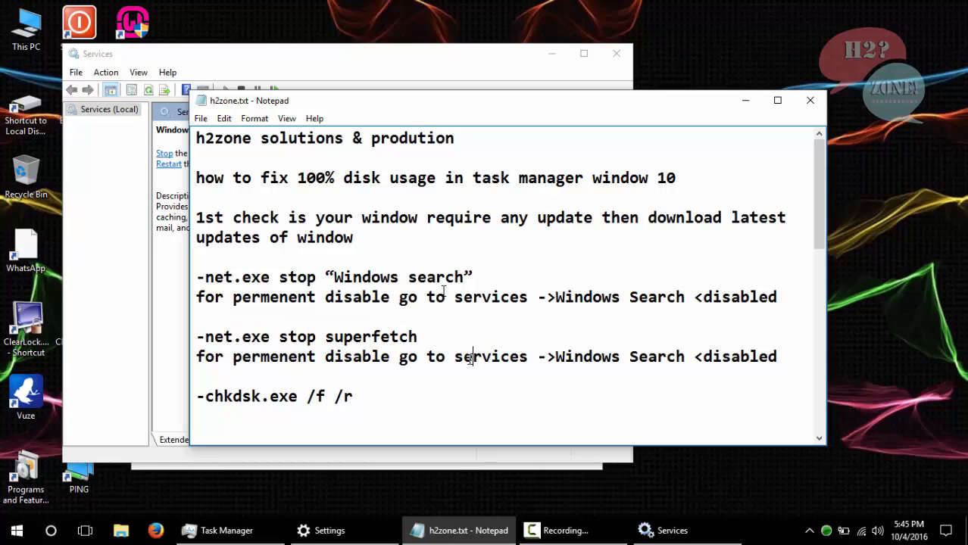
{"action": "double_click", "coordinate": [619, 356]}
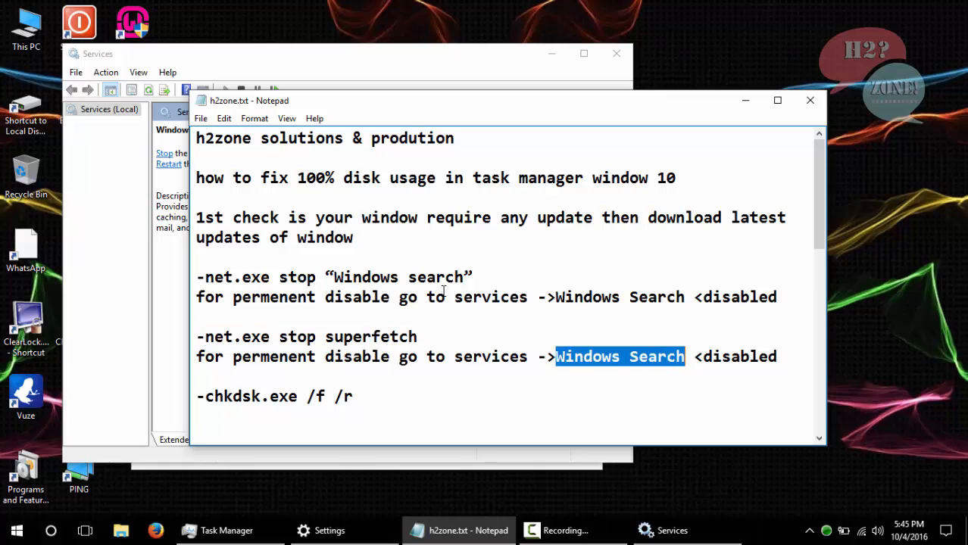
{"action": "type", "text": "superfetch"}
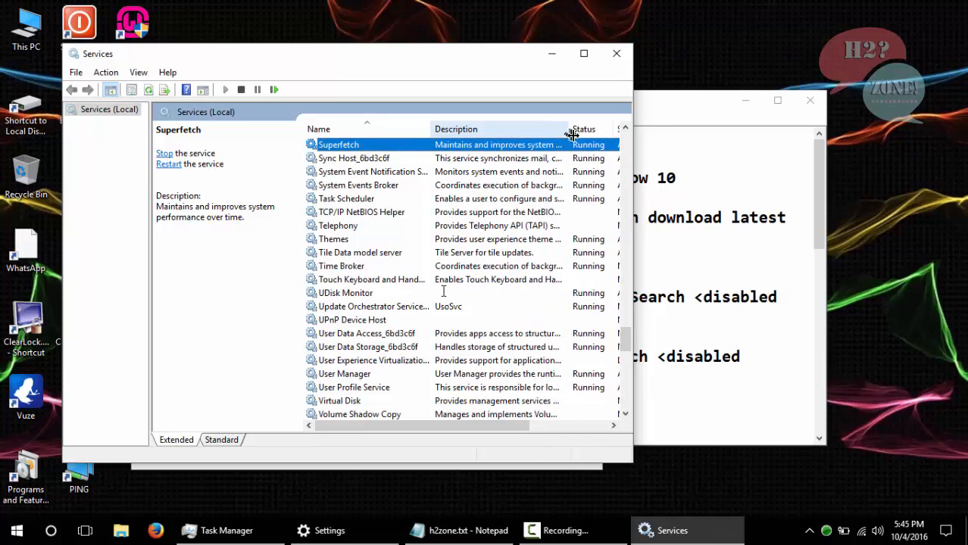
{"action": "left_click", "coordinate": [583, 53]}
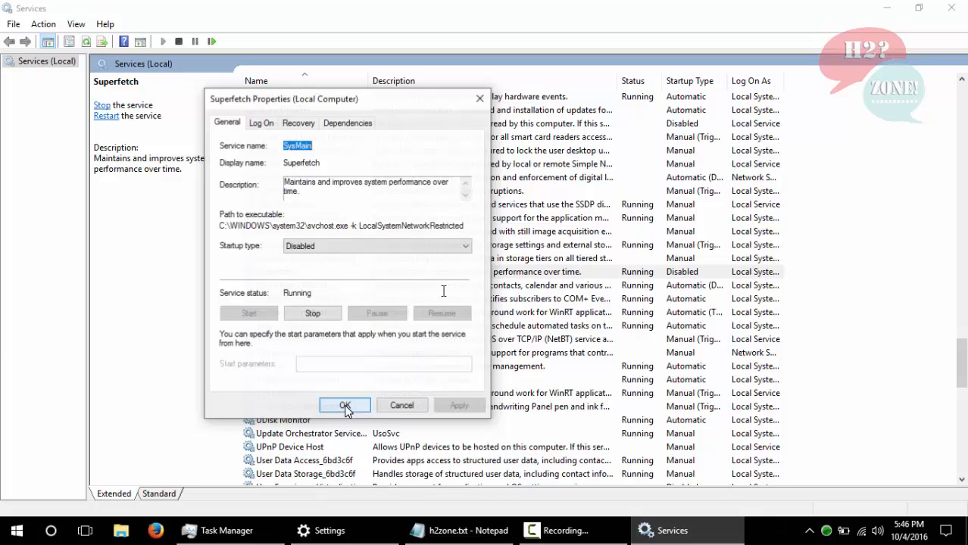
{"action": "left_click", "coordinate": [377, 245]}
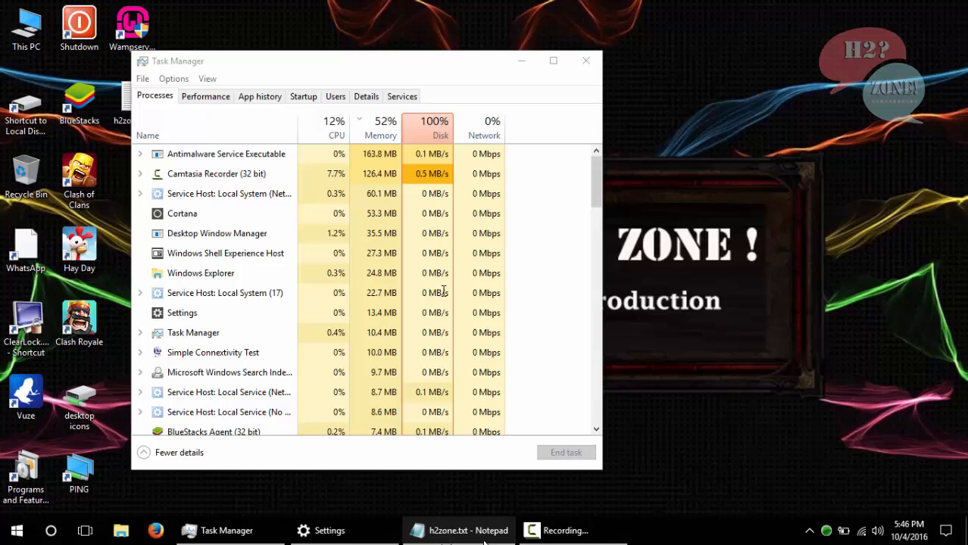
Add the note about chkdsk scanning and fixing bad sectors from an admin command prompt
{"action": "left_click", "coordinate": [468, 530]}
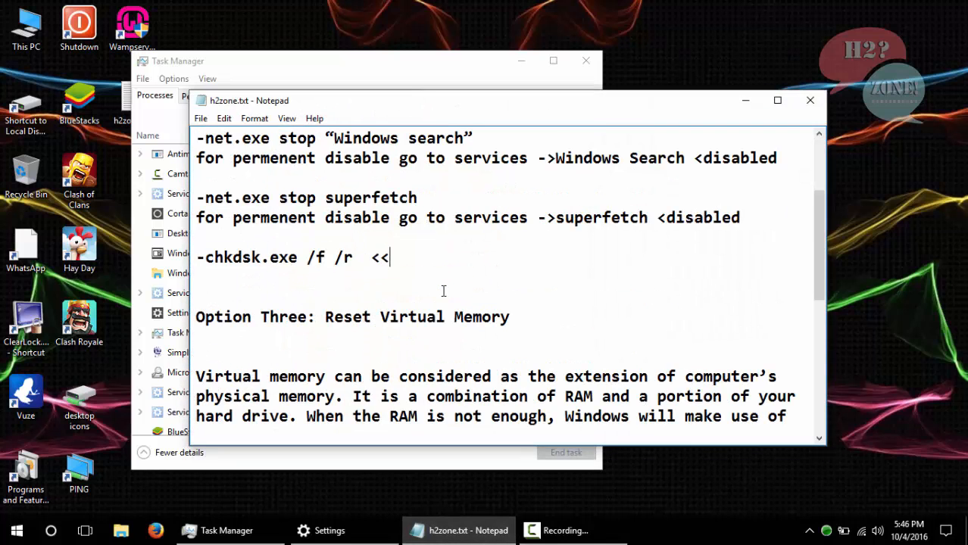
{"action": "type", "text": "for checking harddisk bad sector it will not only scan it will fix it"}
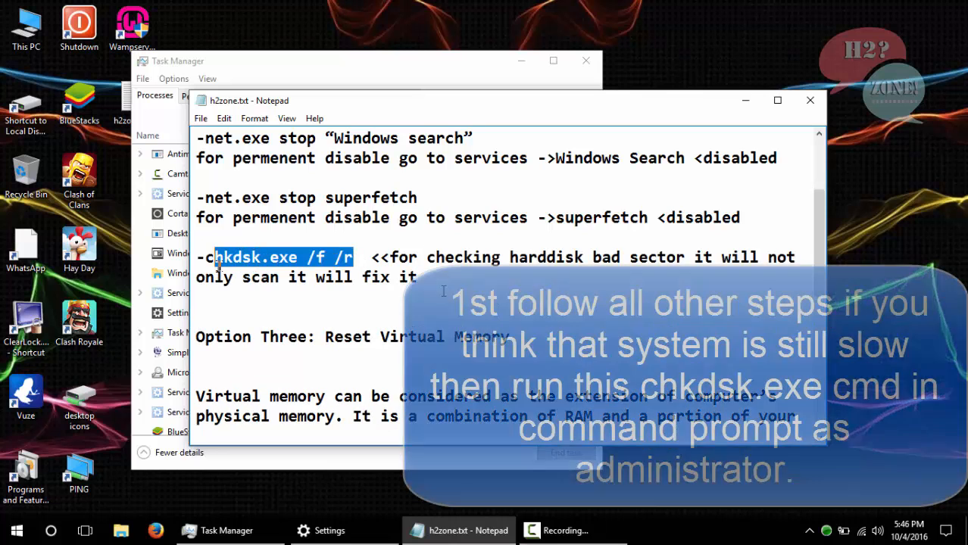
{"action": "type", "text": "(login comm)"}
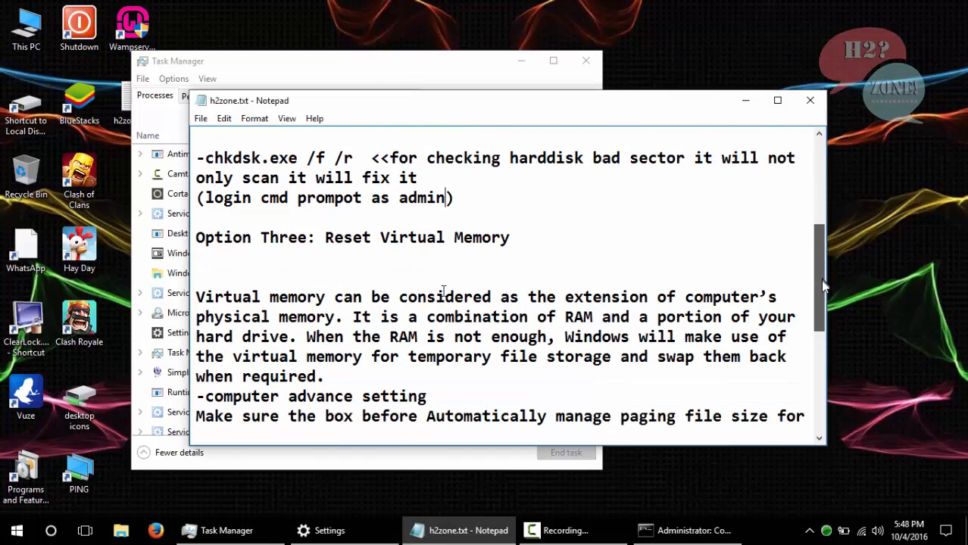
Highlight the Reset Virtual Memory heading and its explanation under Option Three
{"action": "scroll", "scroll_direction": "down", "scroll_amount": 3}
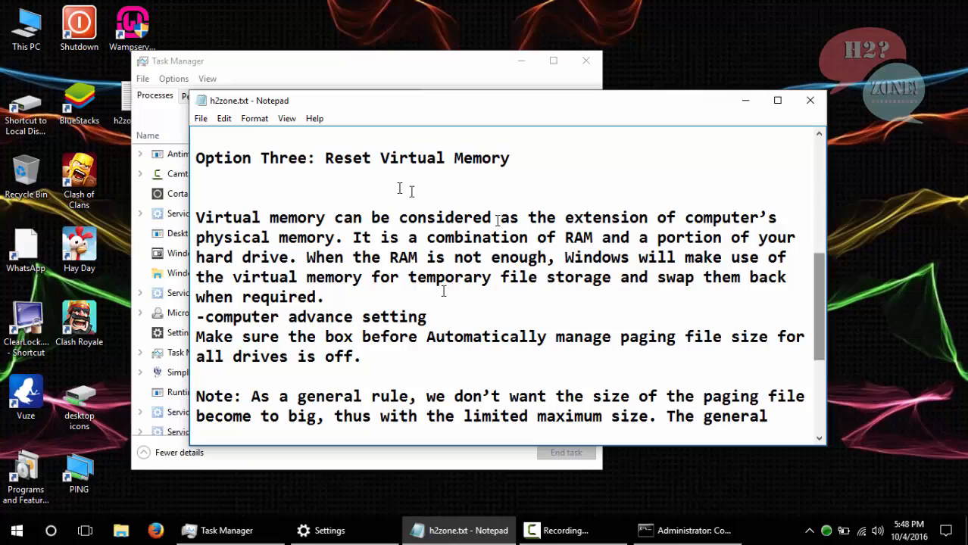
{"action": "left_click_drag", "start_coordinate": [324, 158], "coordinate": [510, 158]}
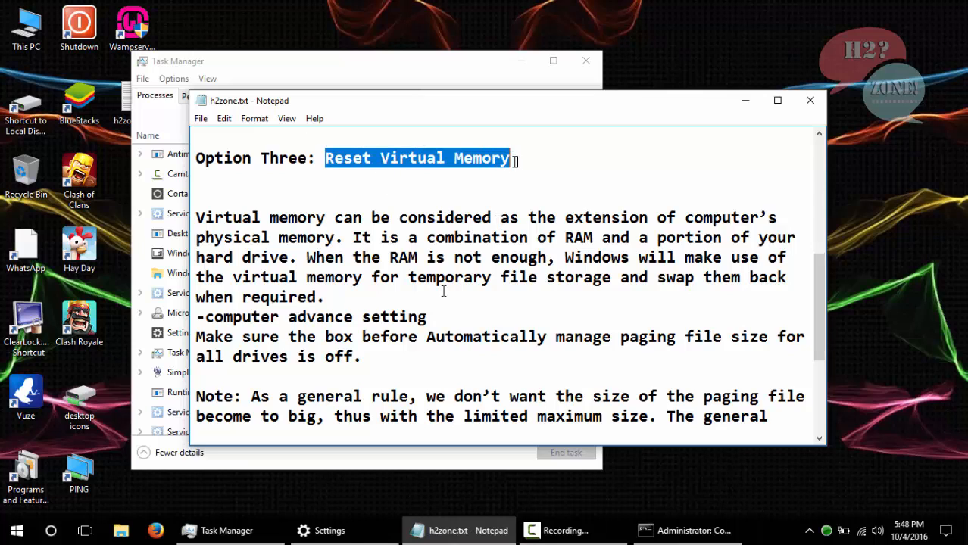
{"action": "left_click_drag", "start_coordinate": [196, 218], "coordinate": [239, 243]}
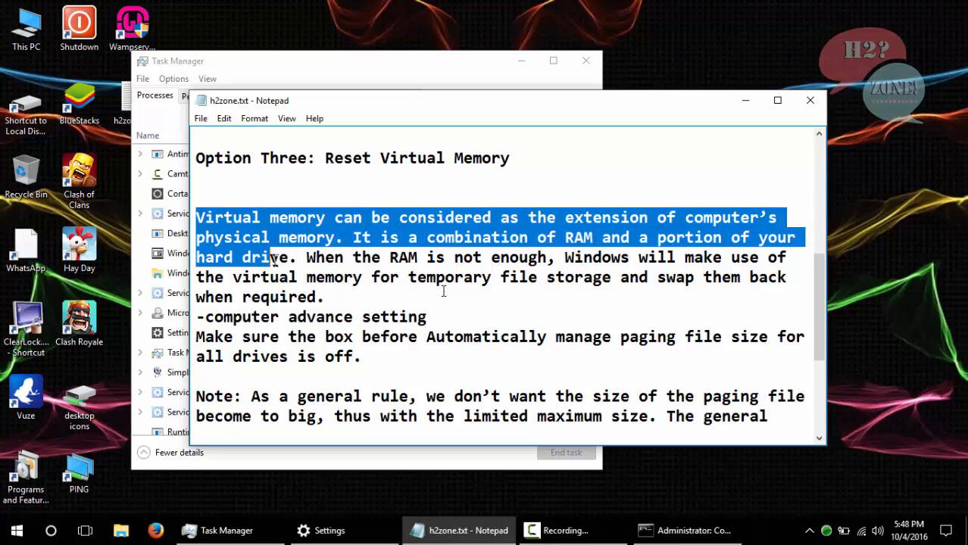
{"action": "left_click_drag", "start_coordinate": [269, 258], "coordinate": [311, 296]}
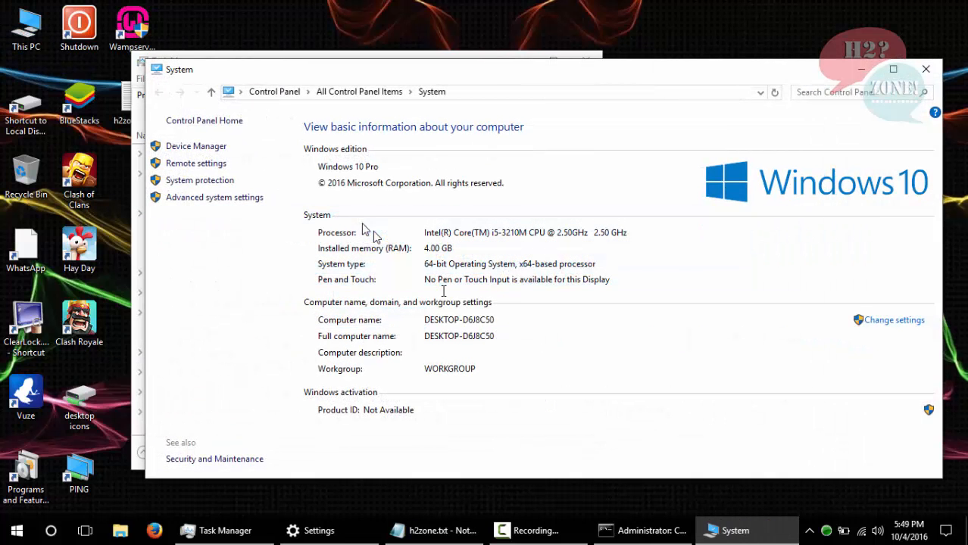
Open Virtual Memory via Advanced system settings > Performance and turn off automatic paging management
{"action": "left_click", "coordinate": [214, 197]}
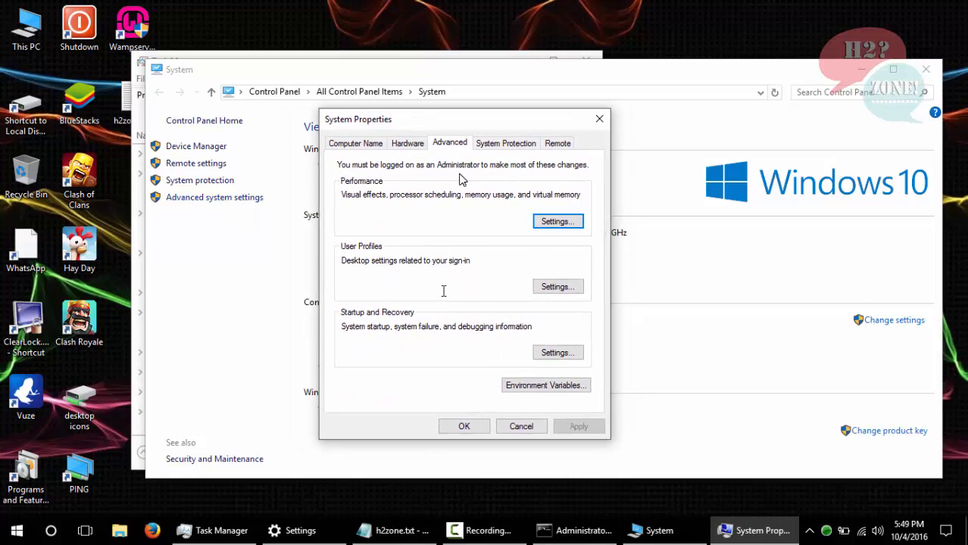
{"action": "mouse_move", "coordinate": [547, 341]}
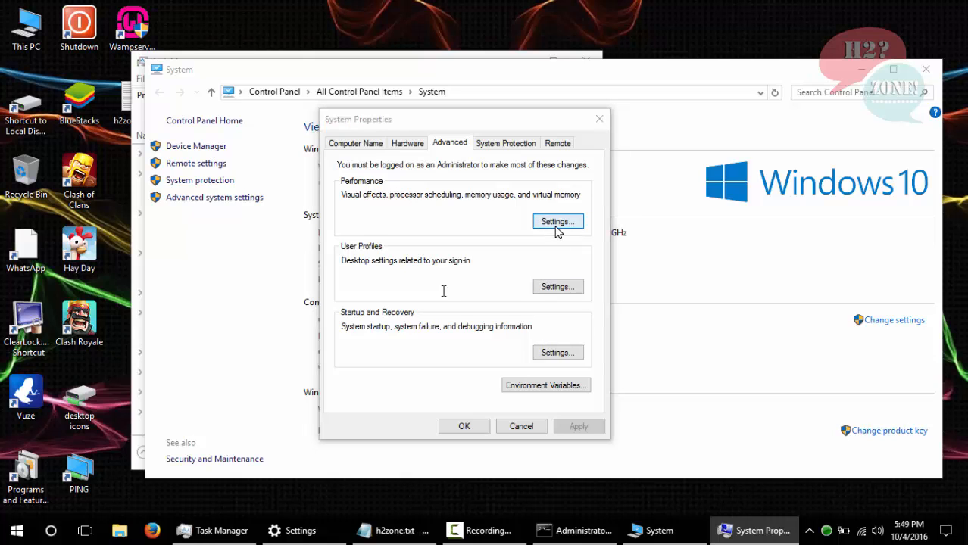
{"action": "left_click", "coordinate": [557, 221]}
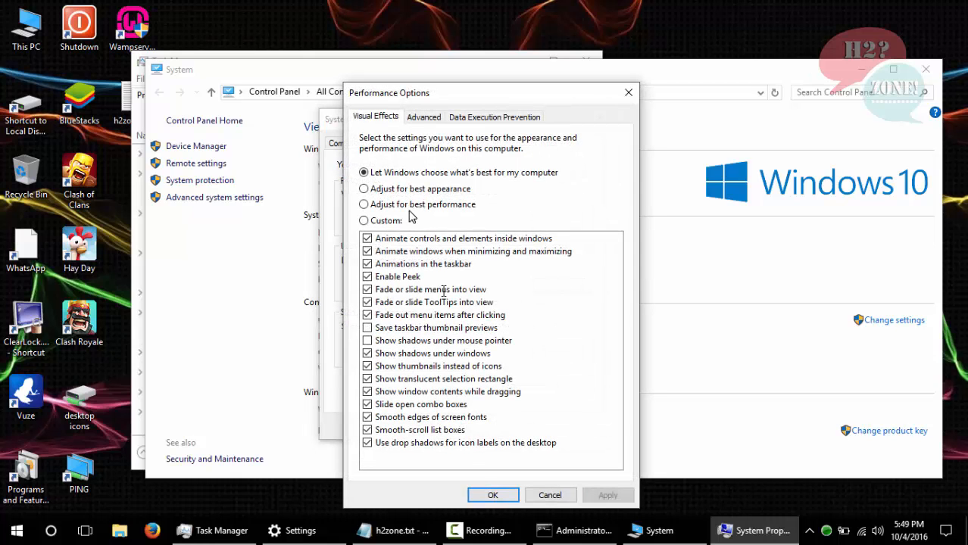
{"action": "left_click", "coordinate": [424, 116]}
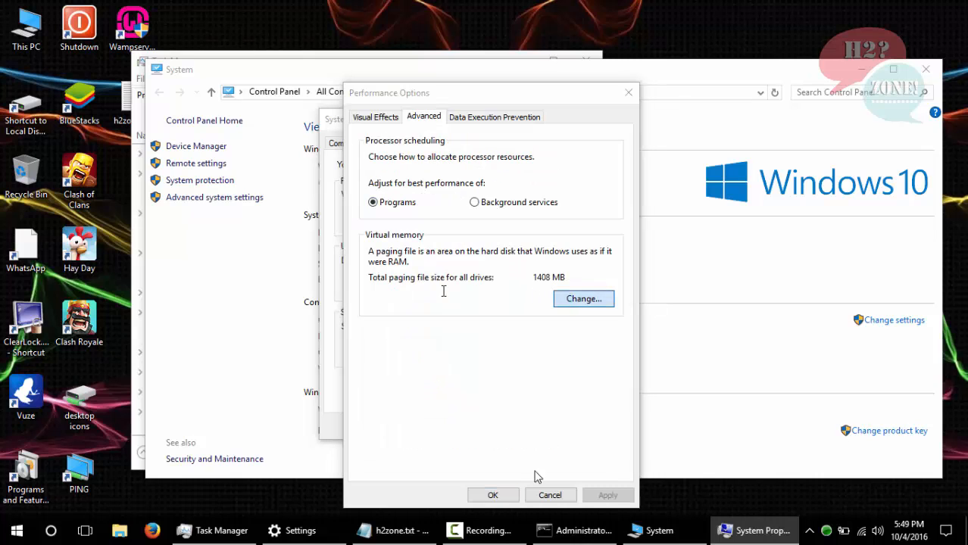
{"action": "left_click", "coordinate": [583, 298]}
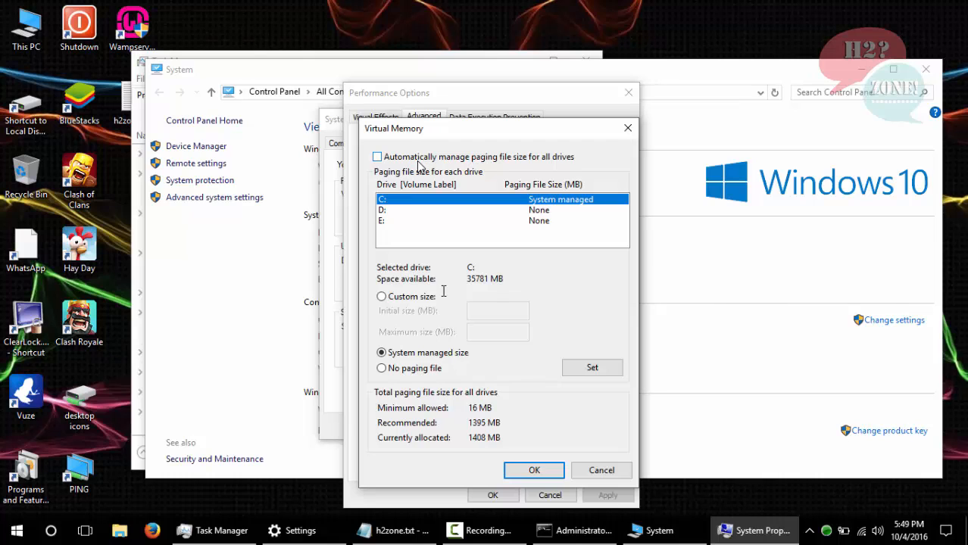
{"action": "left_click", "coordinate": [378, 157]}
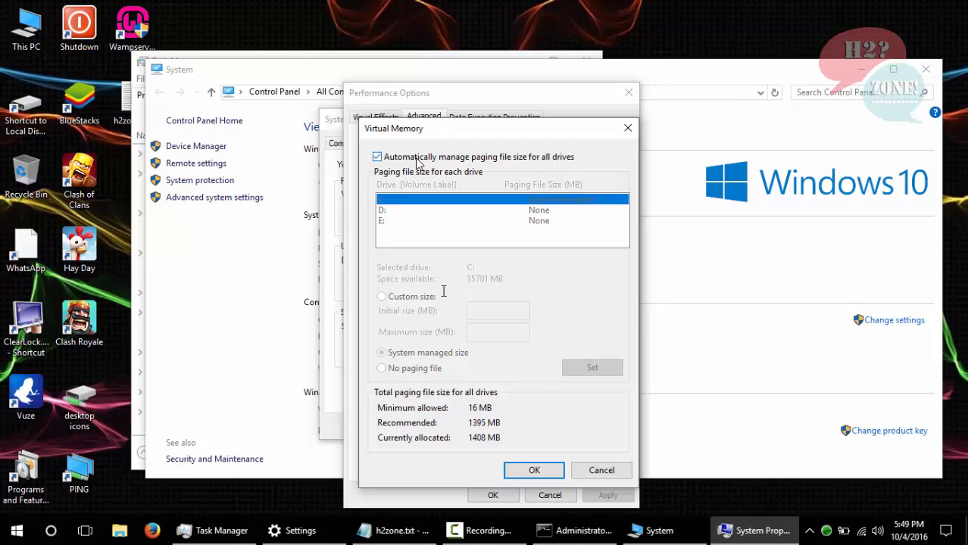
{"action": "left_click", "coordinate": [378, 157]}
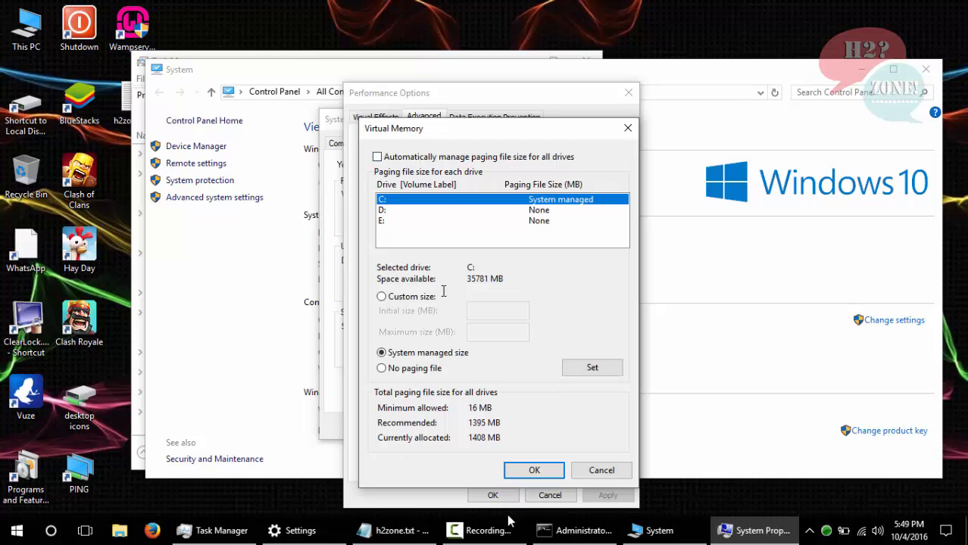
{"action": "left_click", "coordinate": [393, 531]}
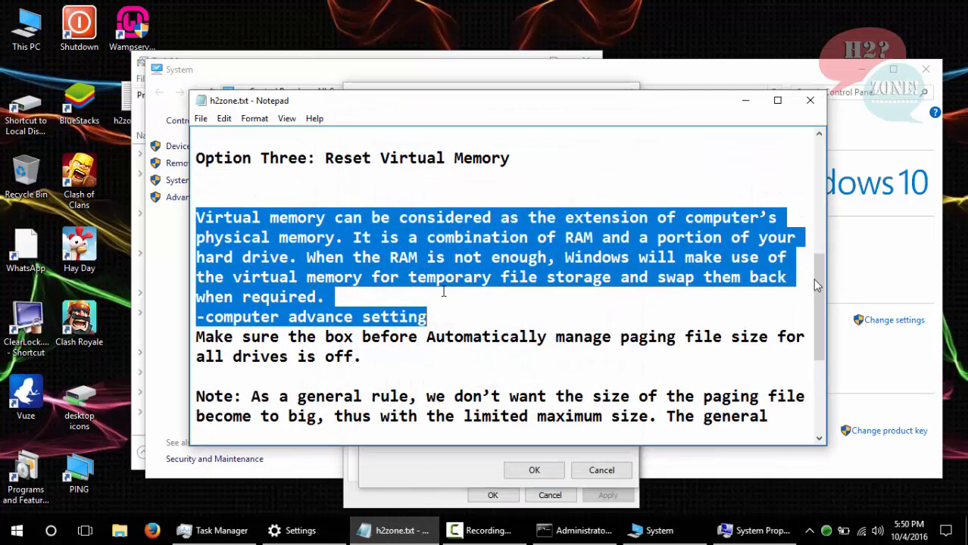
Give drives C, D and E custom 1000–3000 MB paging files and confirm System Properties
{"action": "scroll", "scroll_direction": "down", "scroll_amount": 3}
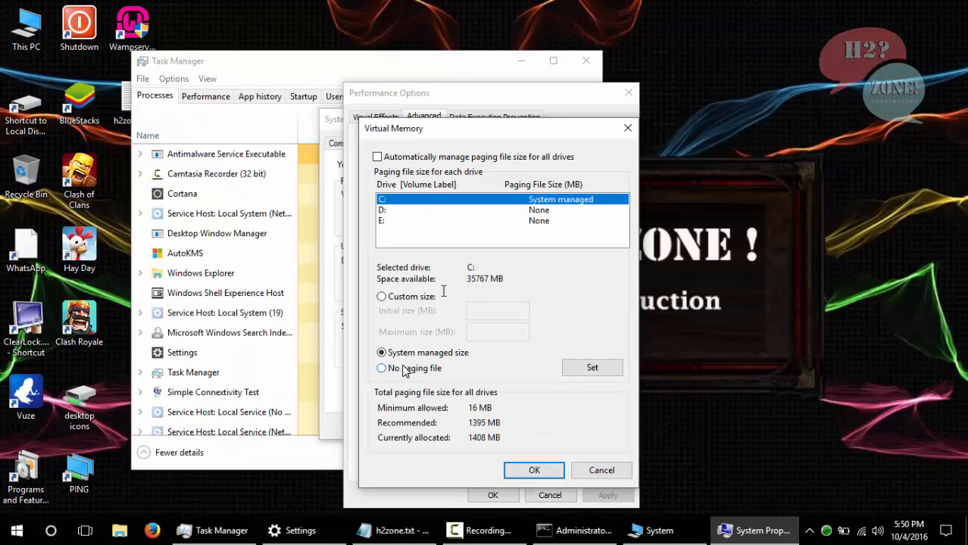
{"action": "left_click", "coordinate": [409, 210]}
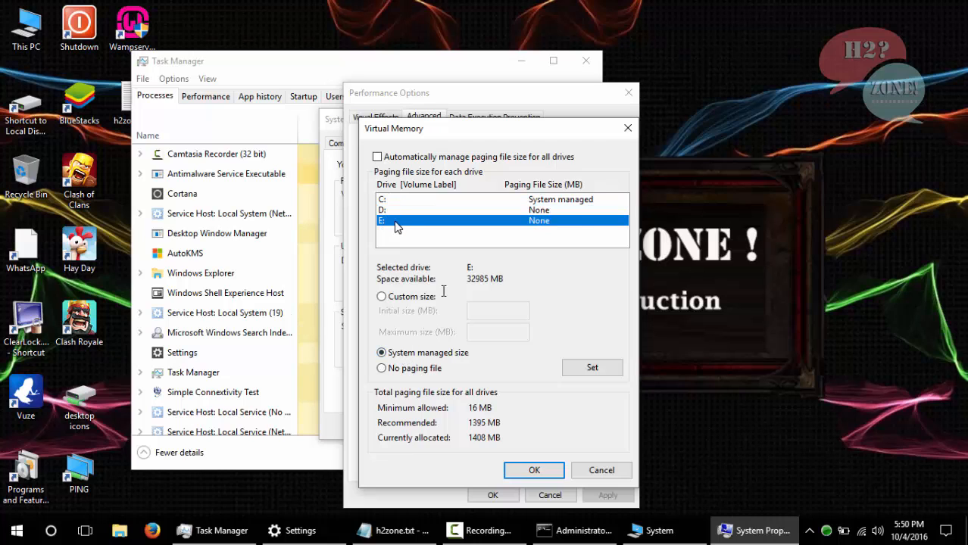
{"action": "left_click", "coordinate": [381, 368]}
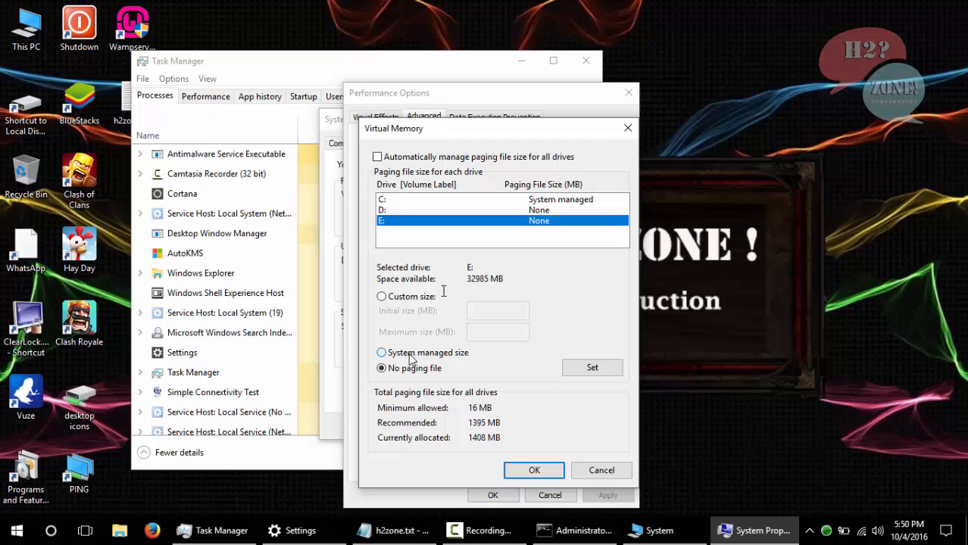
{"action": "left_click", "coordinate": [381, 353]}
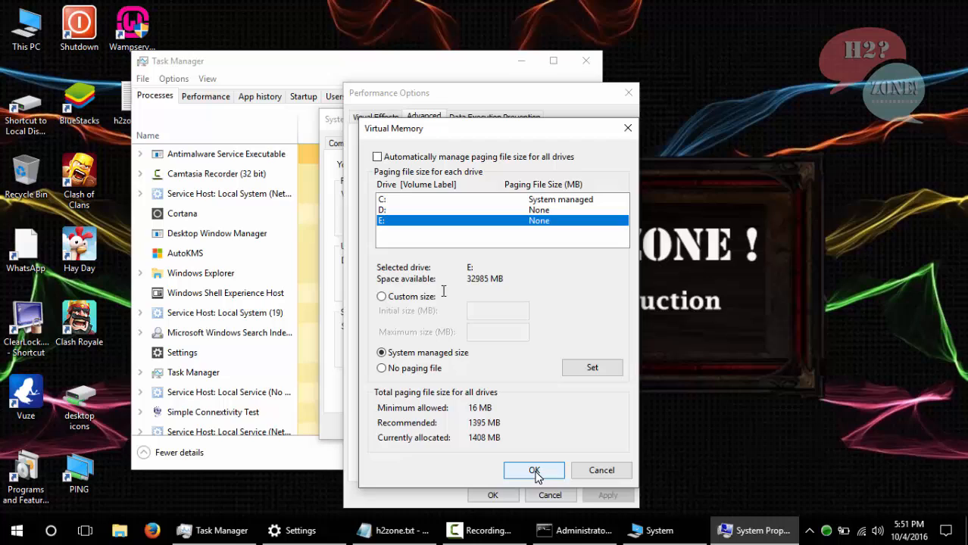
{"action": "left_click", "coordinate": [571, 368]}
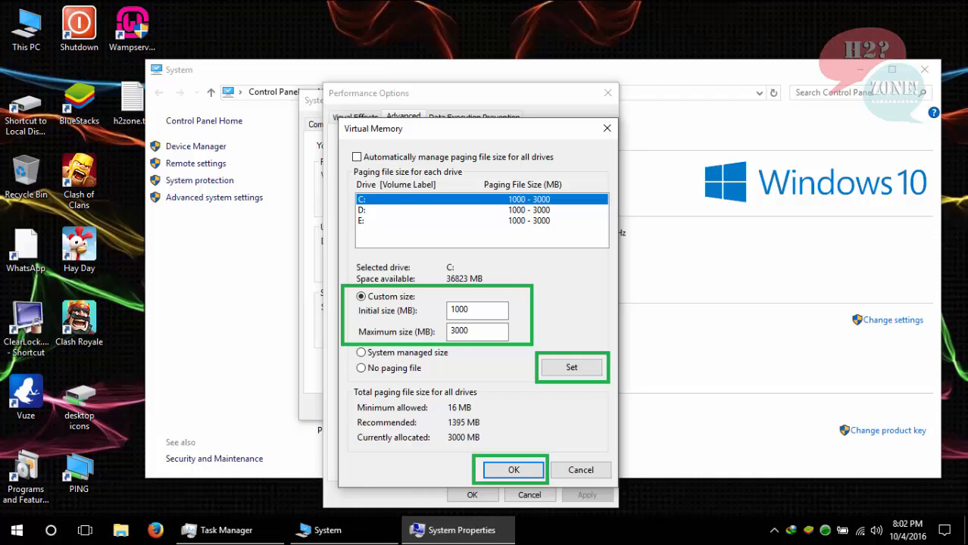
{"action": "left_click", "coordinate": [513, 470]}
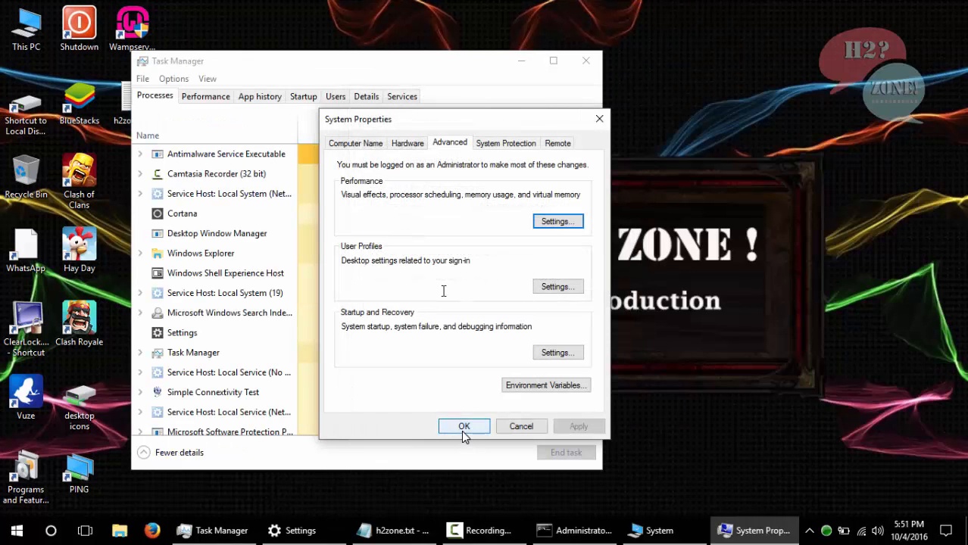
{"action": "left_click", "coordinate": [464, 427]}
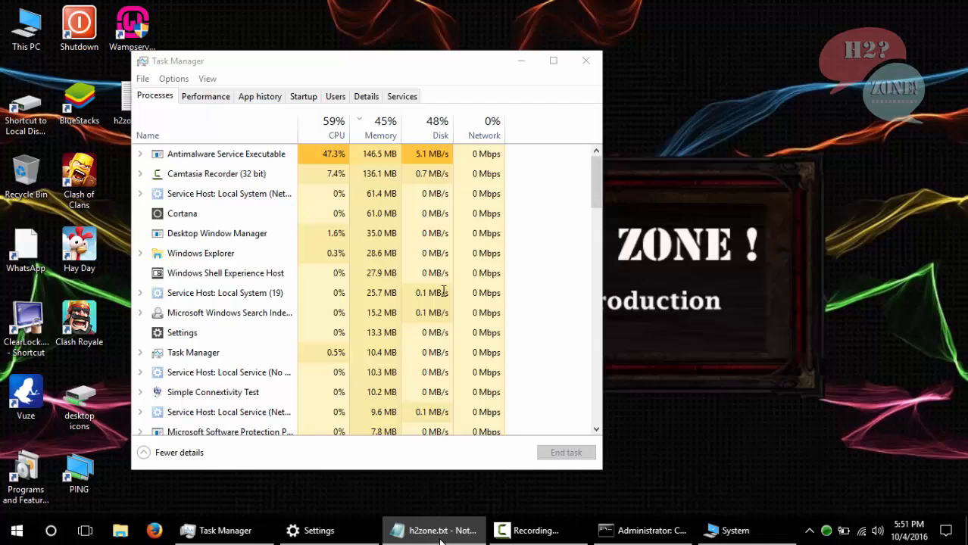
Open the Windows Temp folder from Run, grant access, and delete all its contents
{"action": "left_click", "coordinate": [433, 531]}
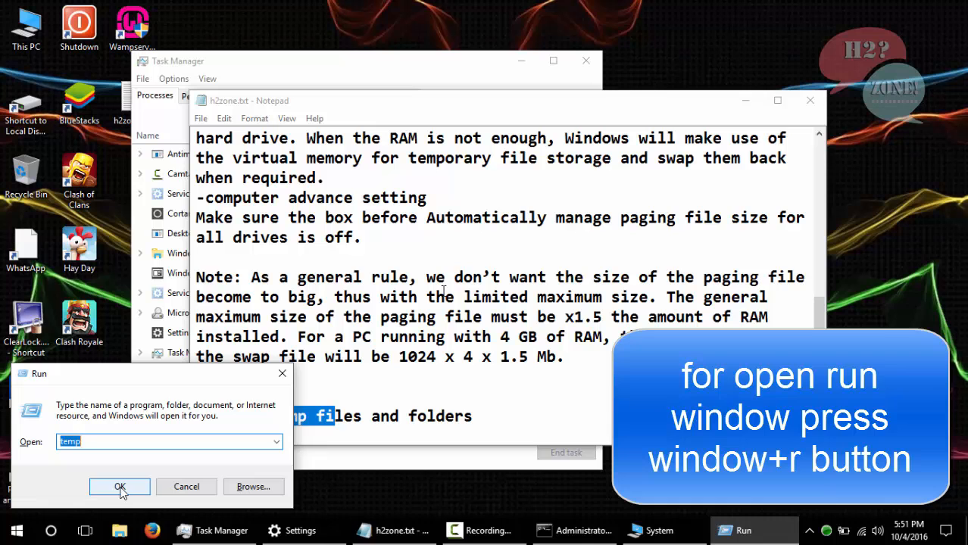
{"action": "left_click", "coordinate": [120, 487]}
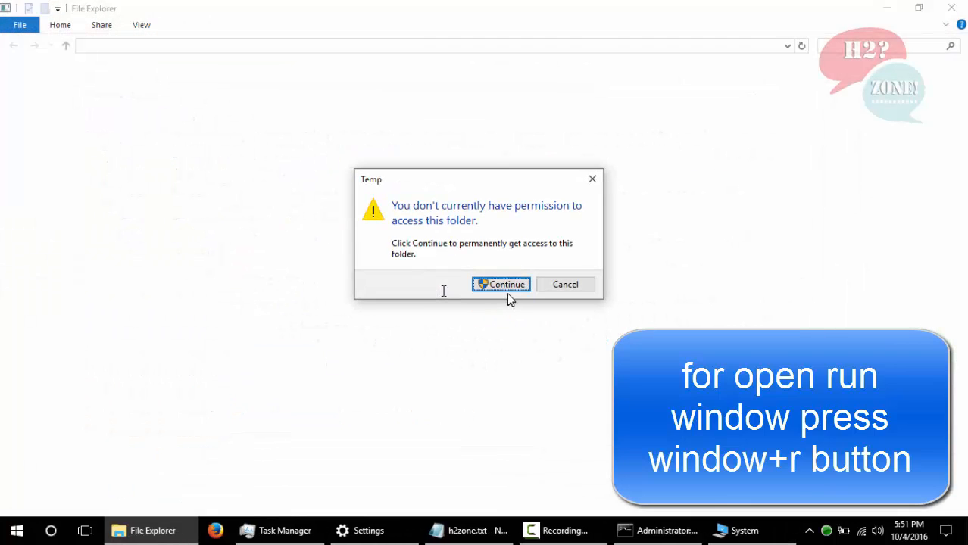
{"action": "left_click", "coordinate": [501, 284]}
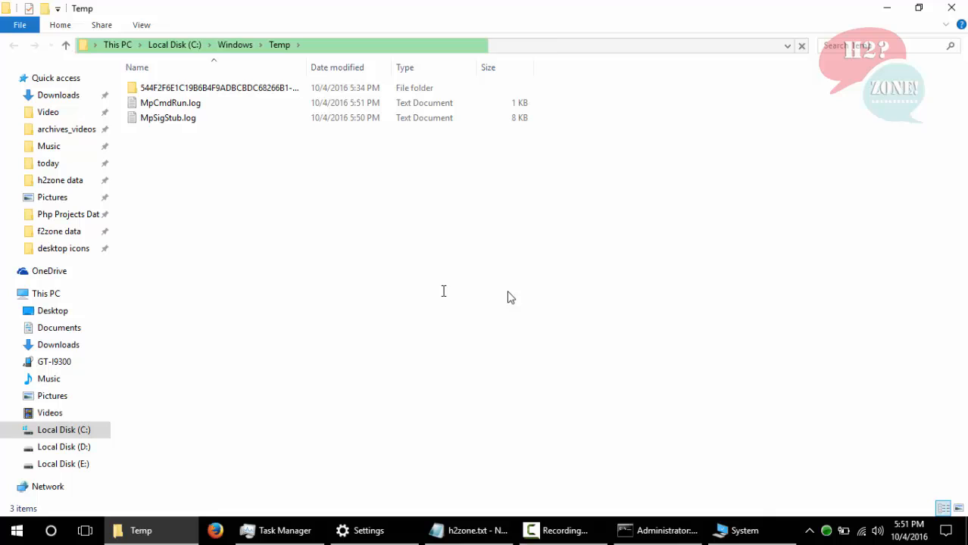
{"action": "key", "text": "ctrl+a"}
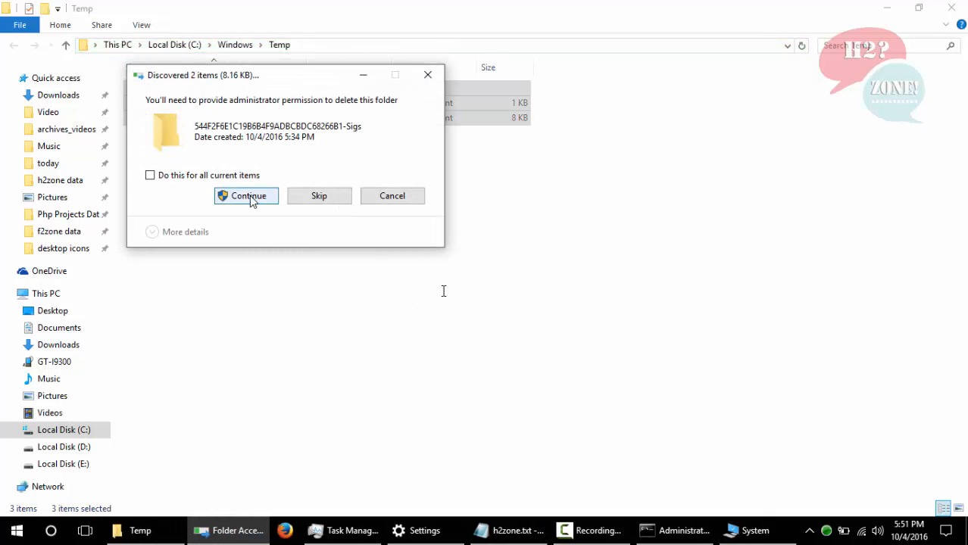
{"action": "left_click", "coordinate": [246, 195]}
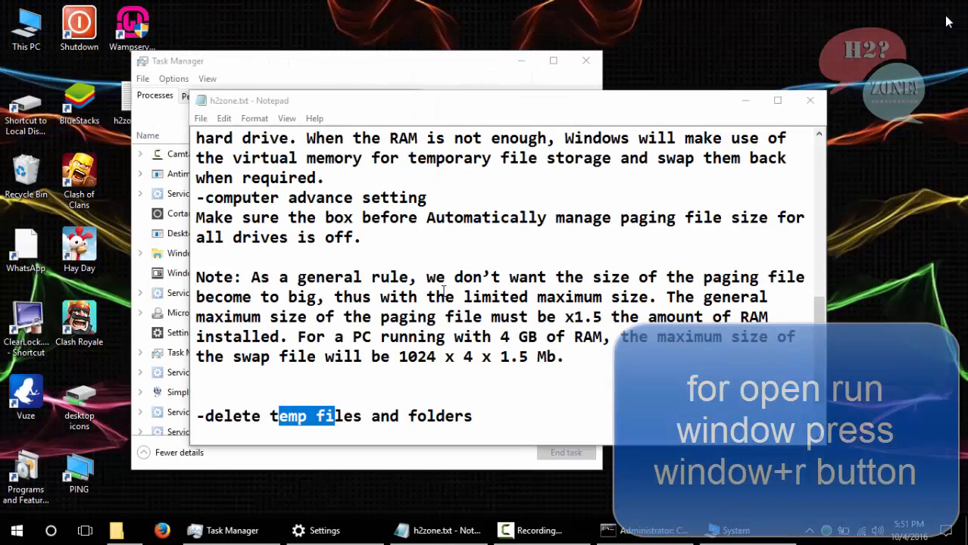
Open Prefetch from Run and delete all its files, skipping the one in use
{"action": "type", "text": "pre"}
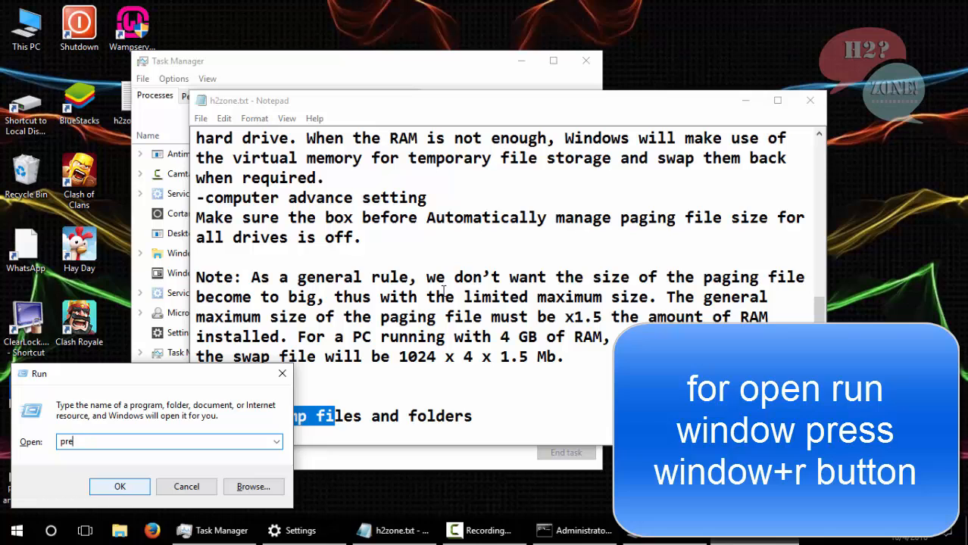
{"action": "left_click", "coordinate": [119, 487]}
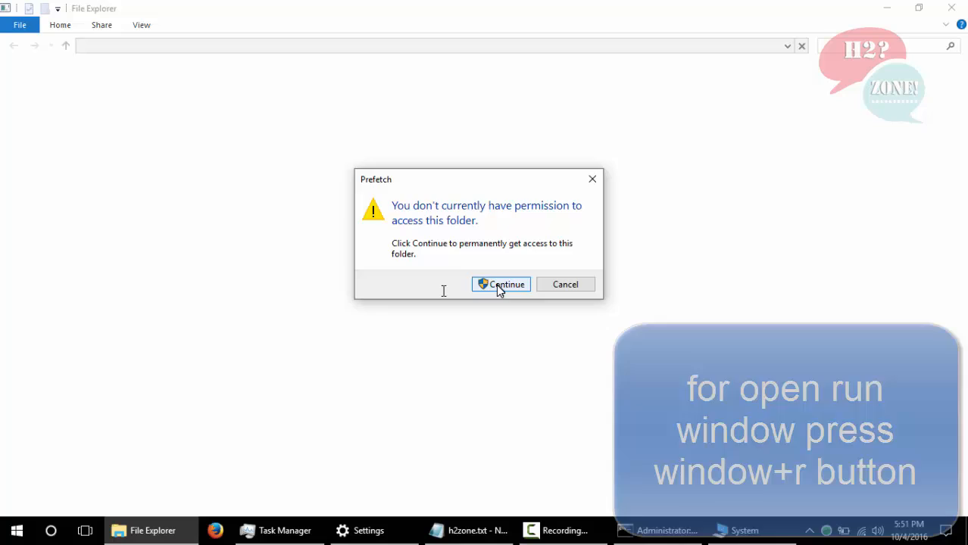
{"action": "left_click", "coordinate": [506, 284]}
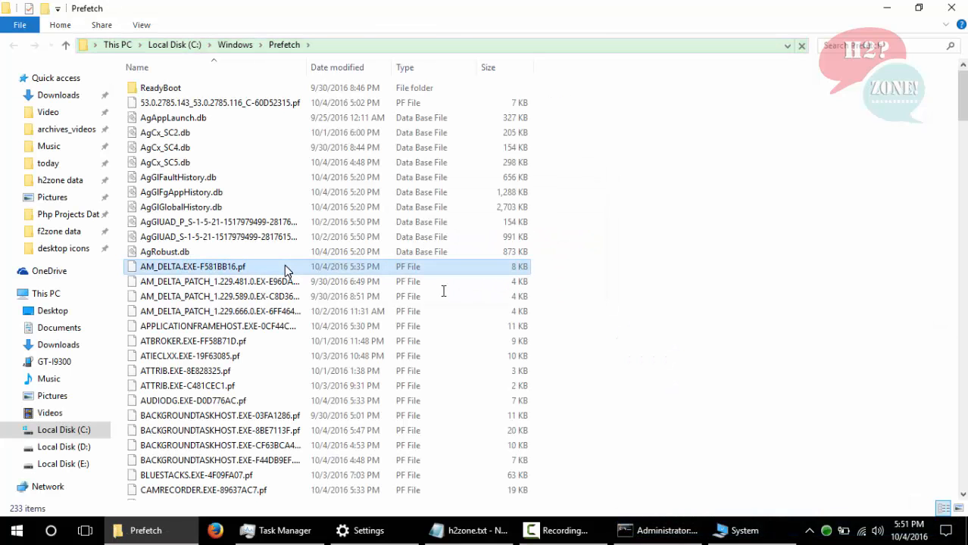
{"action": "key", "text": "ctrl+a"}
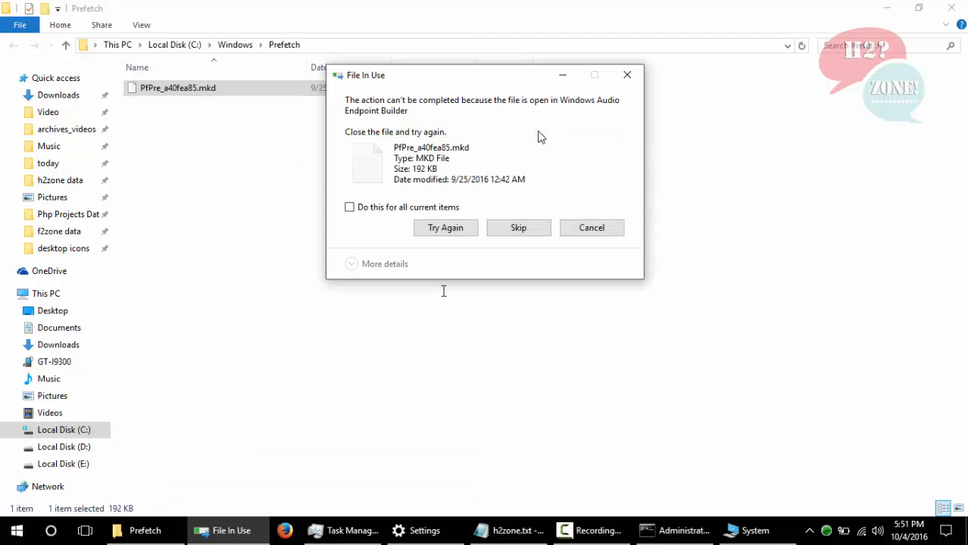
{"action": "mouse_move", "coordinate": [519, 227]}
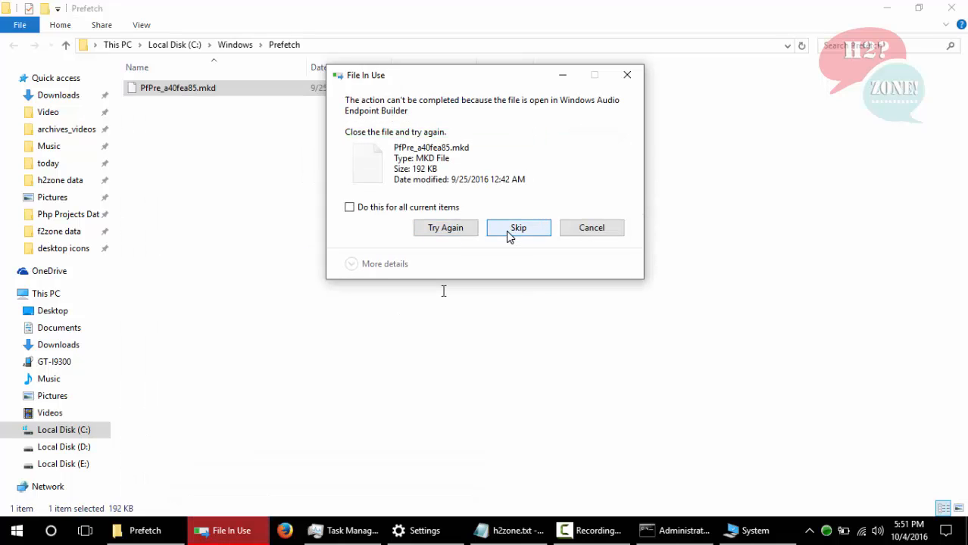
{"action": "left_click", "coordinate": [518, 227]}
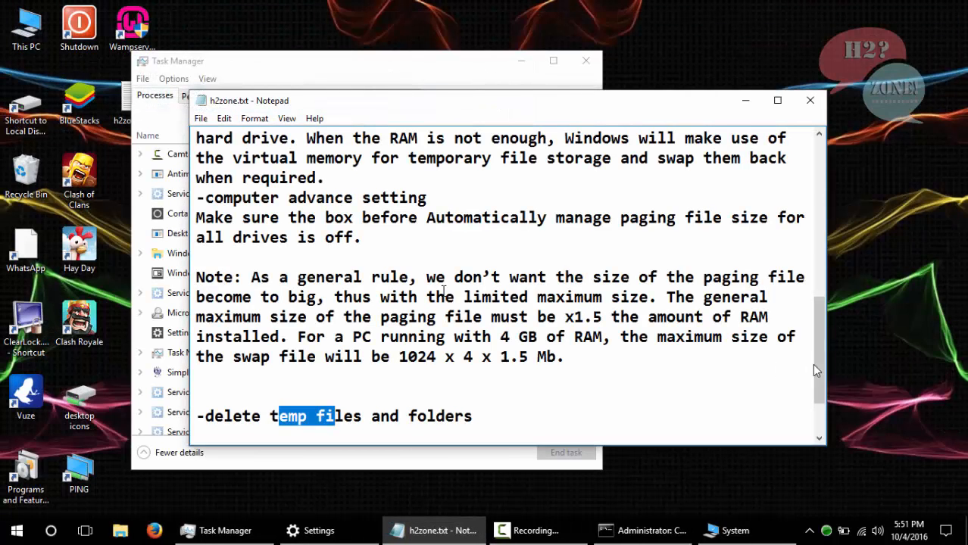
Open c:\Program Files (x86)\Skype from Run and enter its Phone folder
{"action": "scroll", "scroll_direction": "down", "scroll_amount": 3}
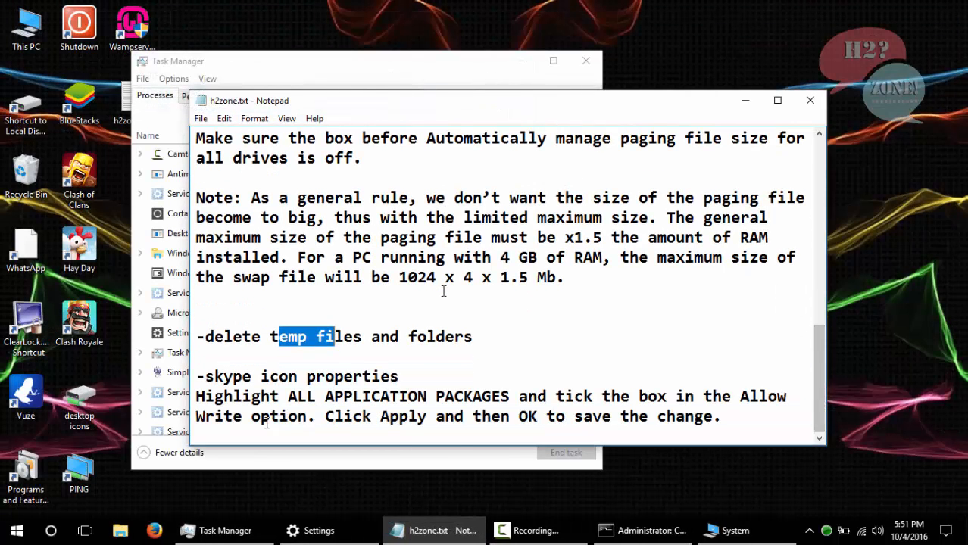
{"action": "left_click", "coordinate": [331, 376]}
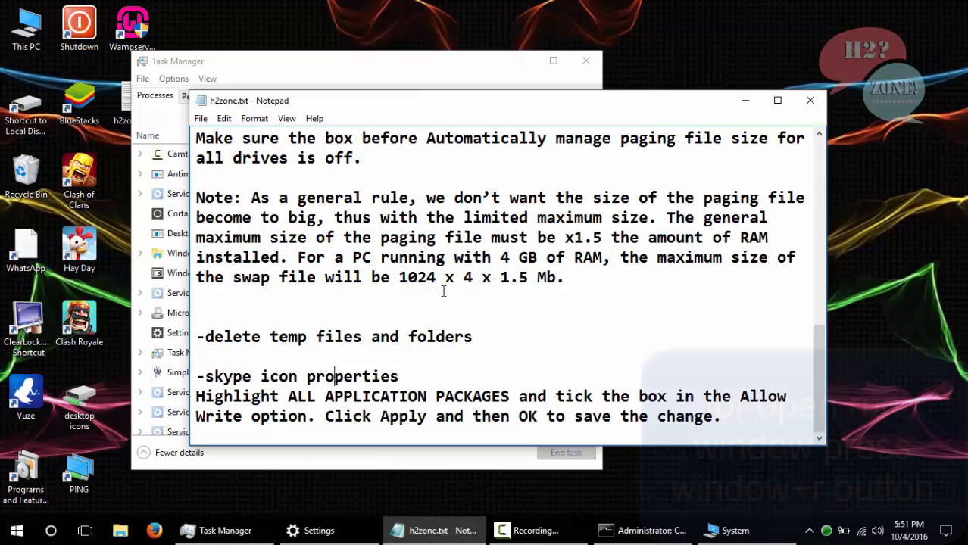
{"action": "key", "text": "win+r"}
{"action": "type", "text": "c"}
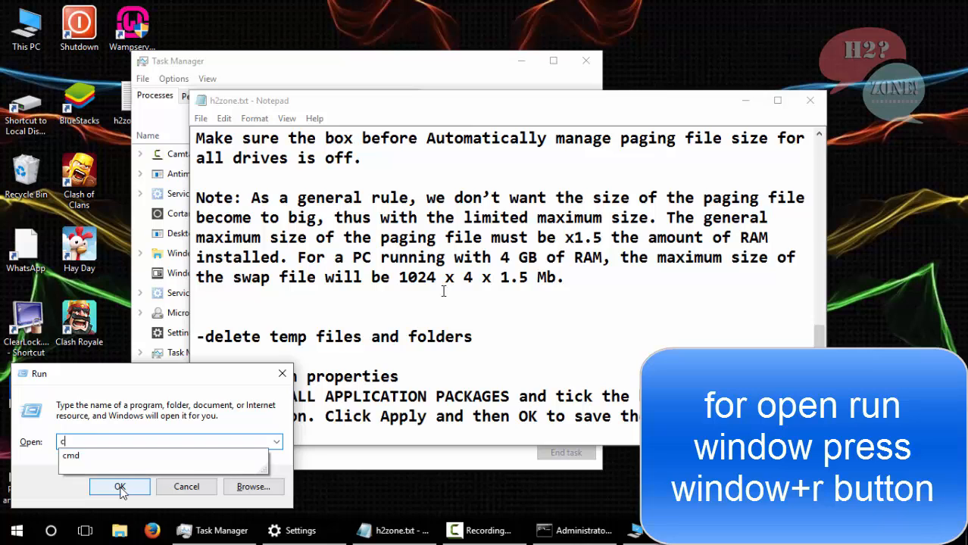
{"action": "type", "text": ":\\Program Files\\"}
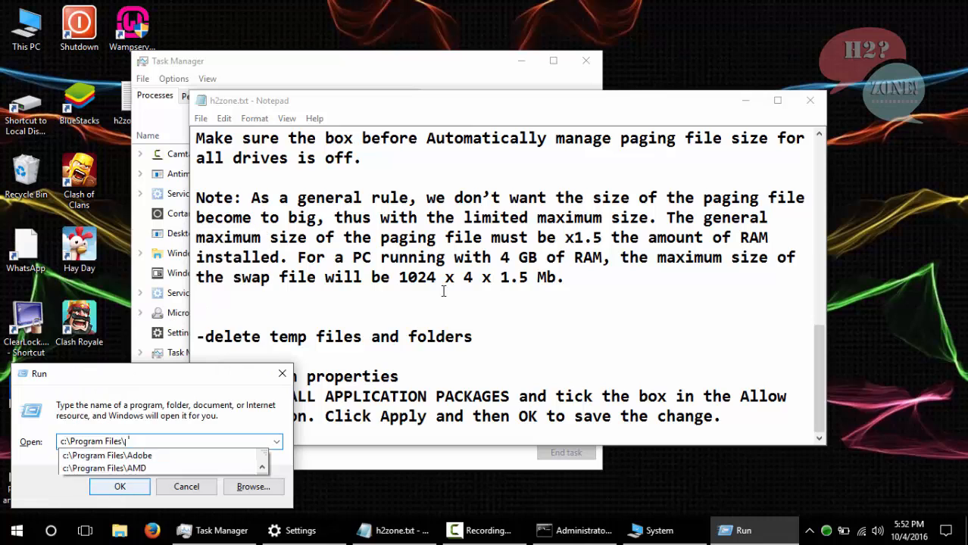
{"action": "type", "text": "c:\\Program Files (x86)\\Skype"}
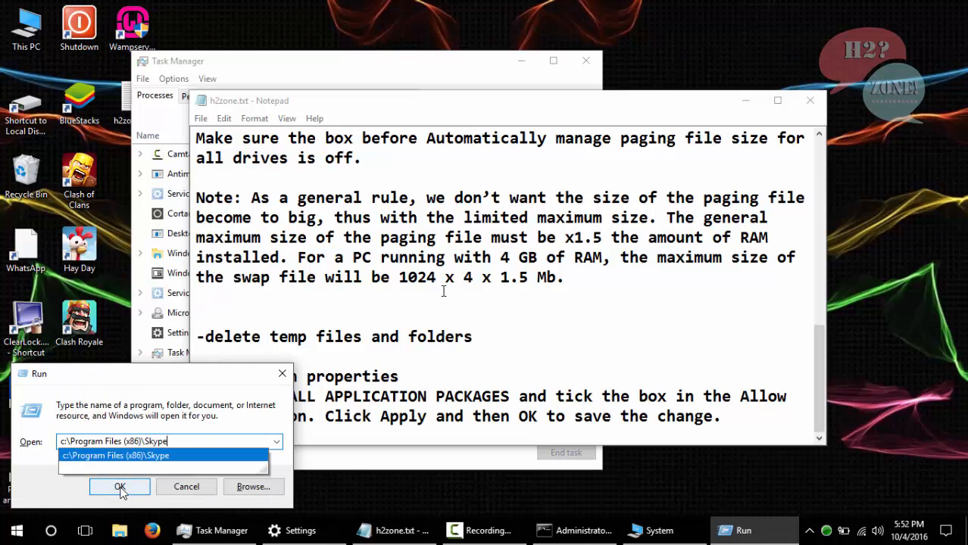
{"action": "left_click", "coordinate": [119, 486]}
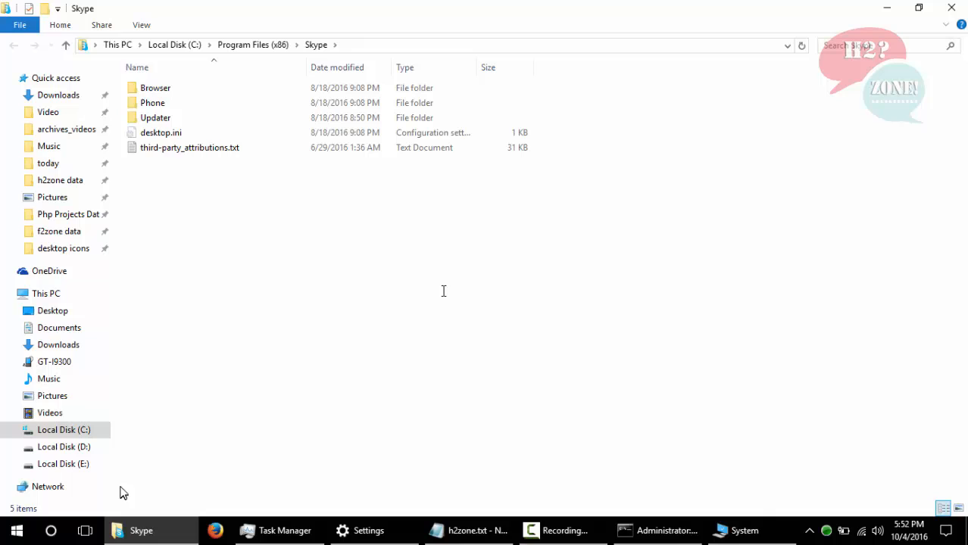
{"action": "double_click", "coordinate": [152, 102]}
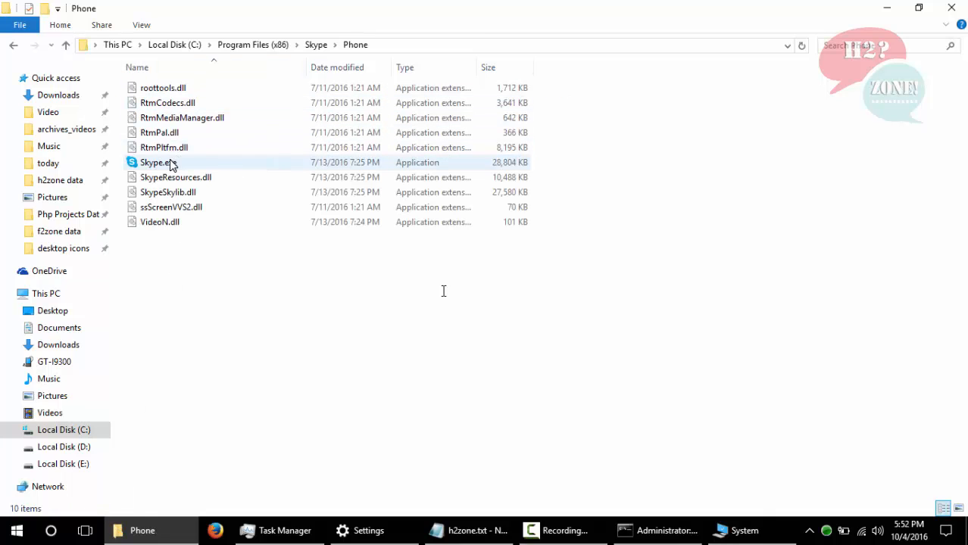
Grant ALL APPLICATION PACKAGES Allow Write on Skype.exe's Security settings and close Properties
{"action": "right_click", "coordinate": [155, 162]}
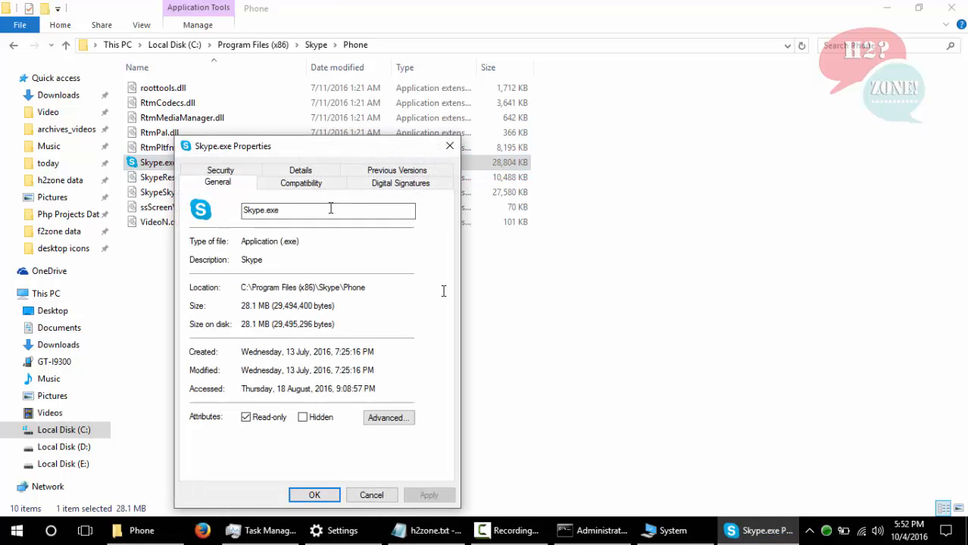
{"action": "left_click", "coordinate": [427, 530]}
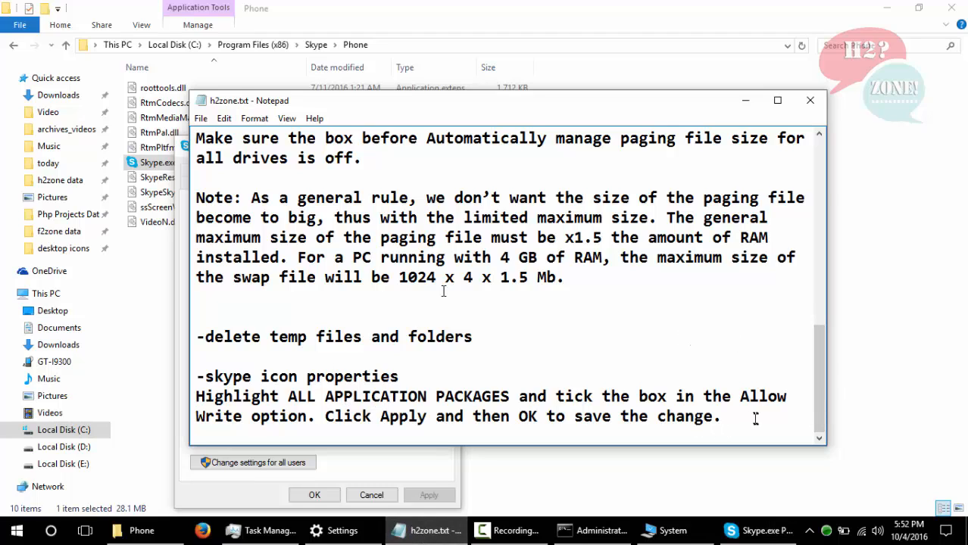
{"action": "left_click_drag", "start_coordinate": [196, 396], "coordinate": [722, 416]}
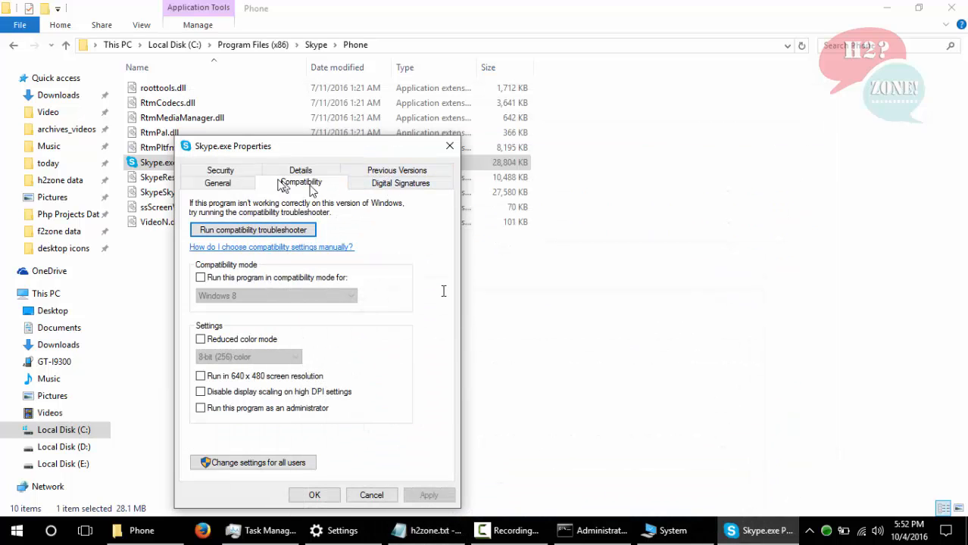
{"action": "left_click", "coordinate": [221, 182]}
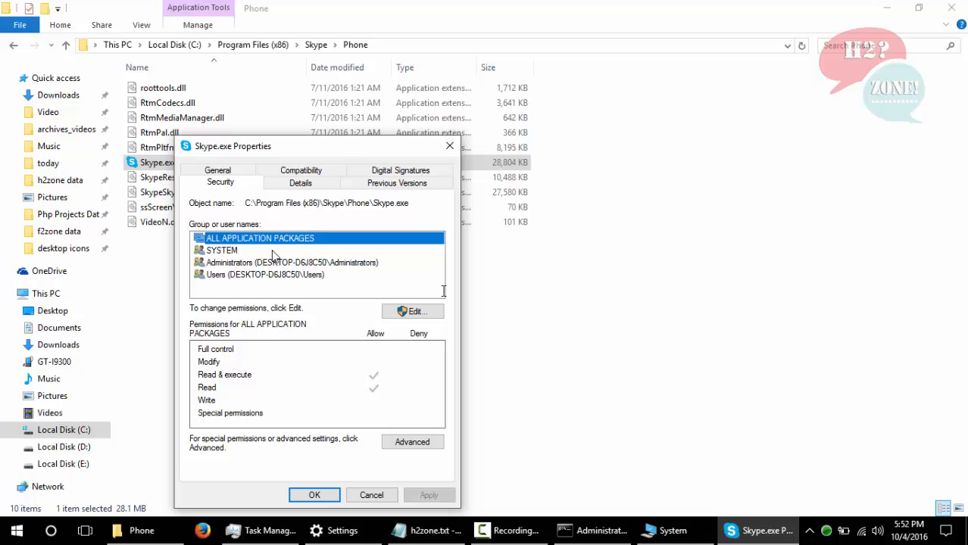
{"action": "left_click", "coordinate": [415, 312]}
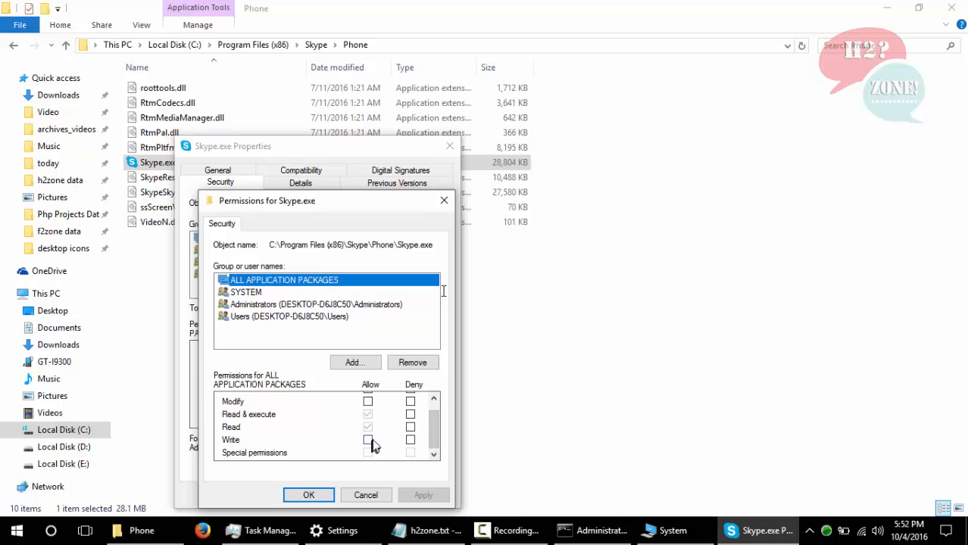
{"action": "left_click", "coordinate": [367, 440]}
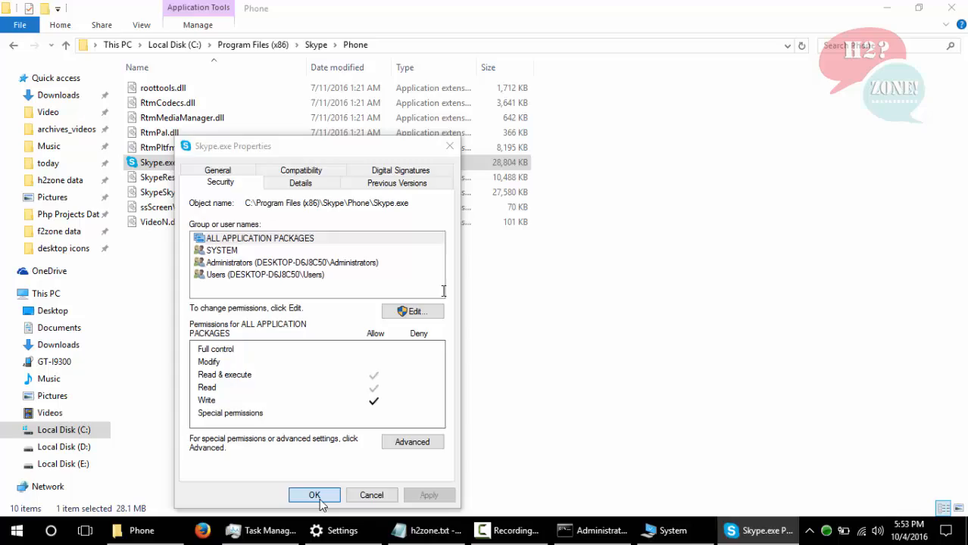
{"action": "left_click", "coordinate": [314, 495]}
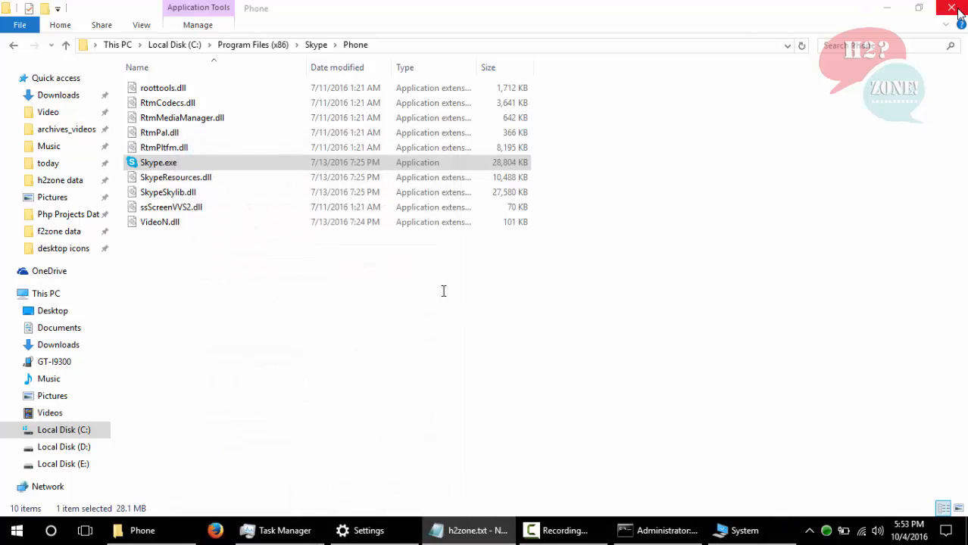
Close File Explorer and return to Task Manager, where disk usage shows 56%
{"action": "left_click", "coordinate": [952, 7]}
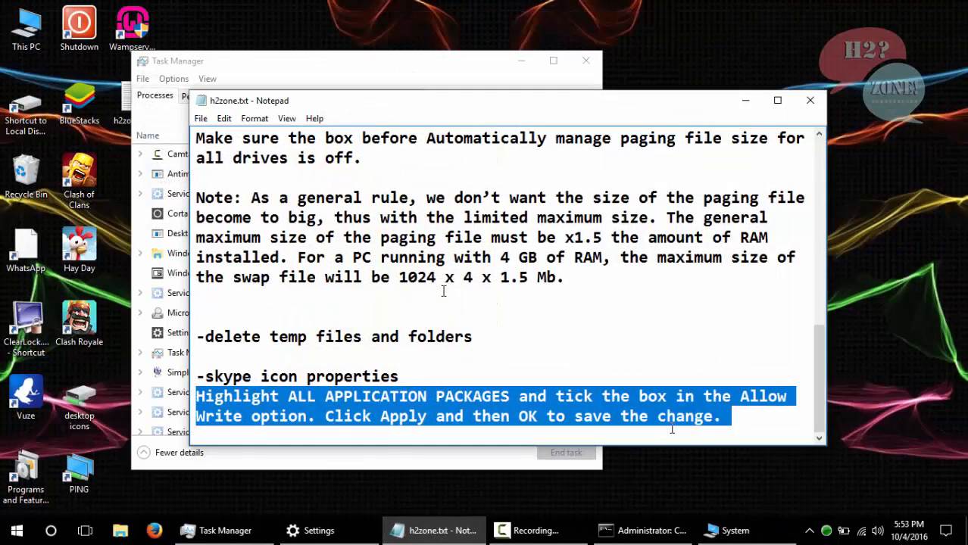
{"action": "scroll", "scroll_direction": "down", "scroll_amount": 3}
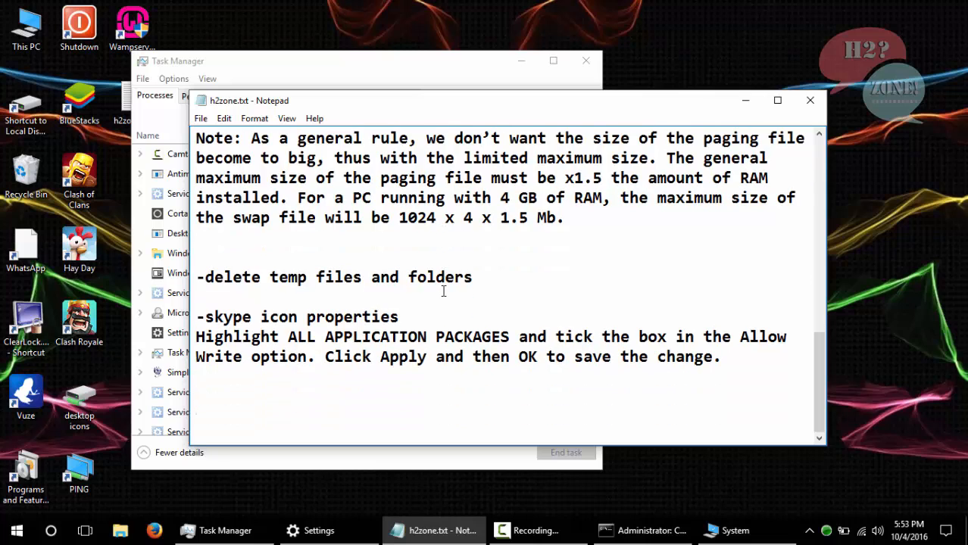
{"action": "type", "text": "tha"}
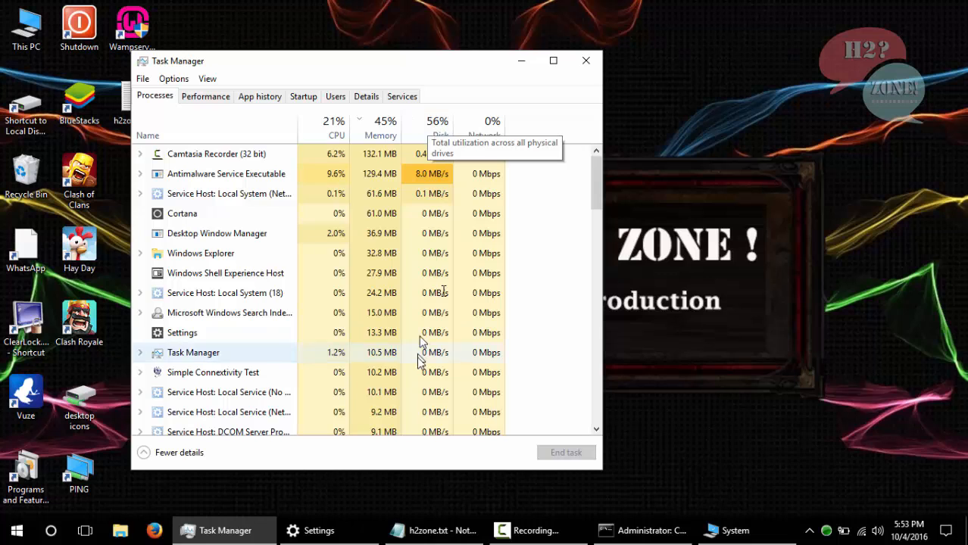
Add notes that disk usage dropped, advise restarting so Windows works normally, end with ':)'
{"action": "left_click", "coordinate": [432, 531]}
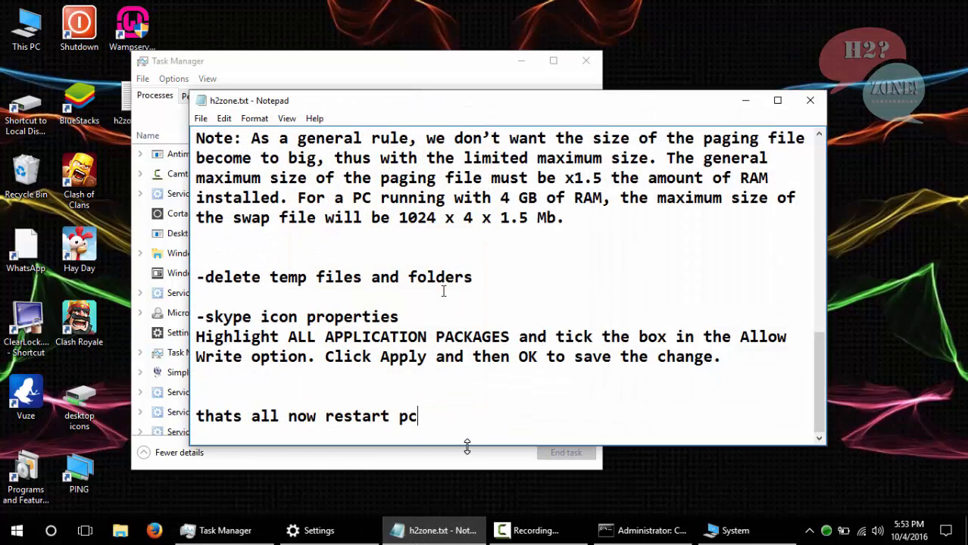
{"action": "type", "text": "now its relesed lot of"}
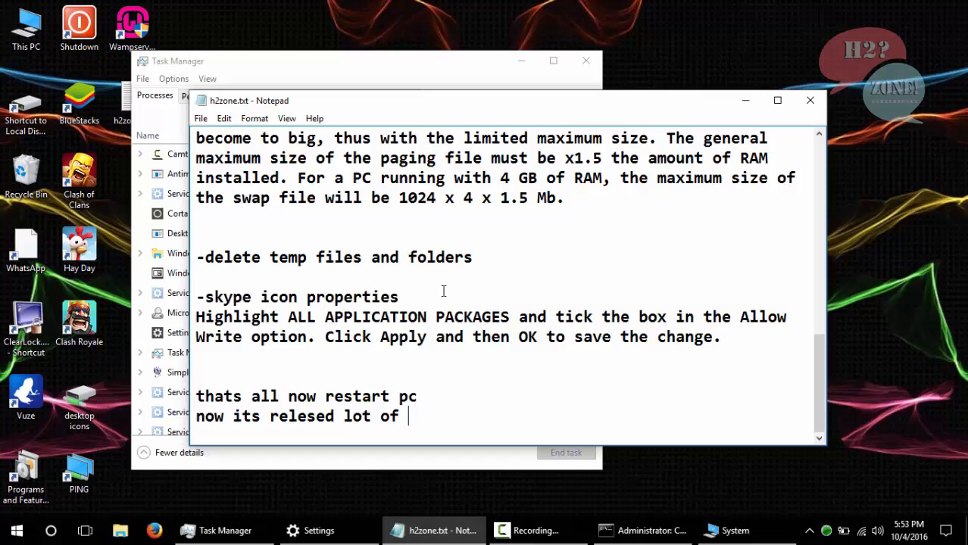
{"action": "type", "text": "disk b"}
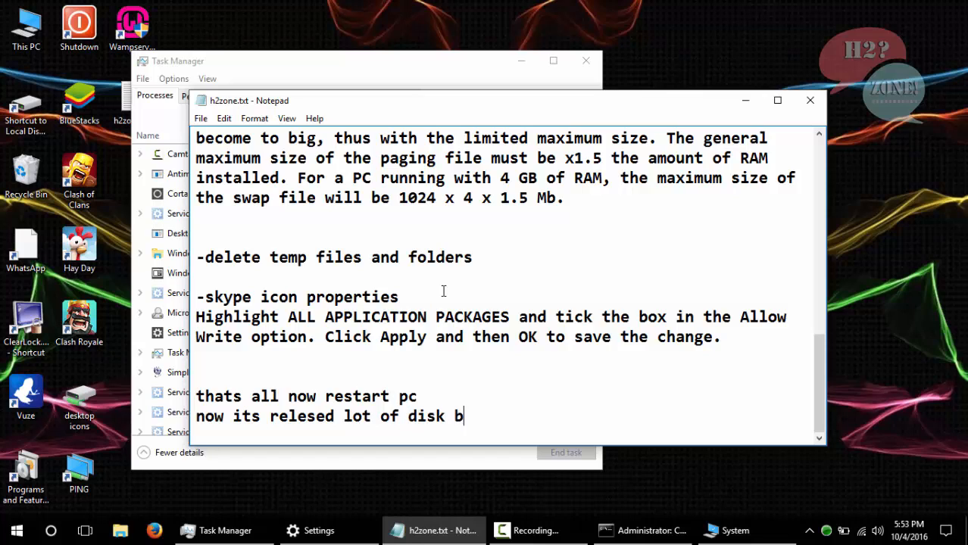
{"action": "type", "text": "ut still restart for bette"}
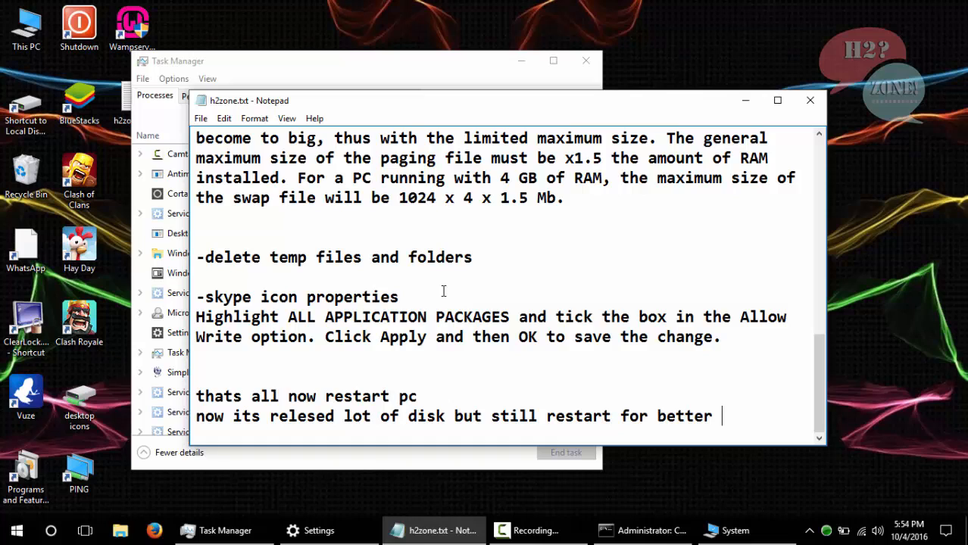
{"action": "type", "text": "result"}
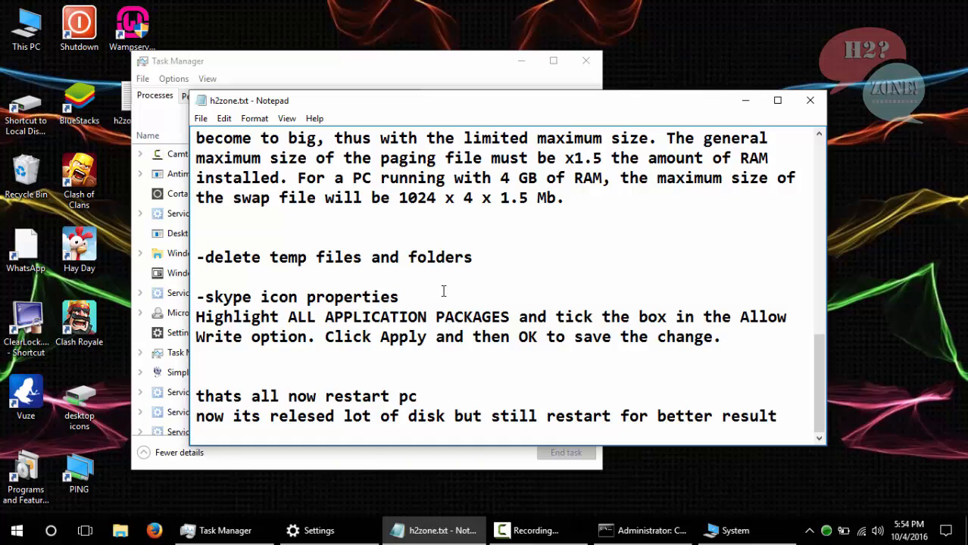
{"action": "type", "text": "after that"}
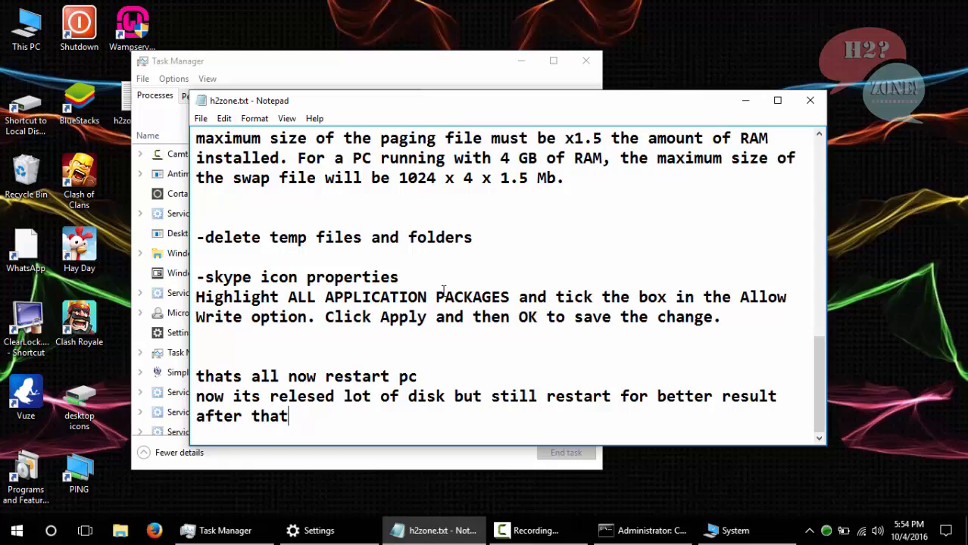
{"action": "type", "text": "your window"}
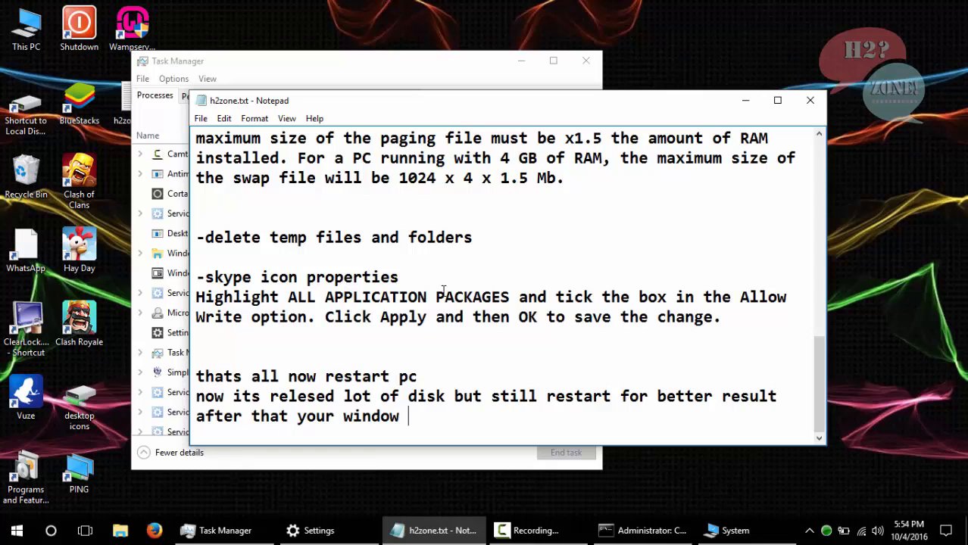
{"action": "type", "text": "will work"}
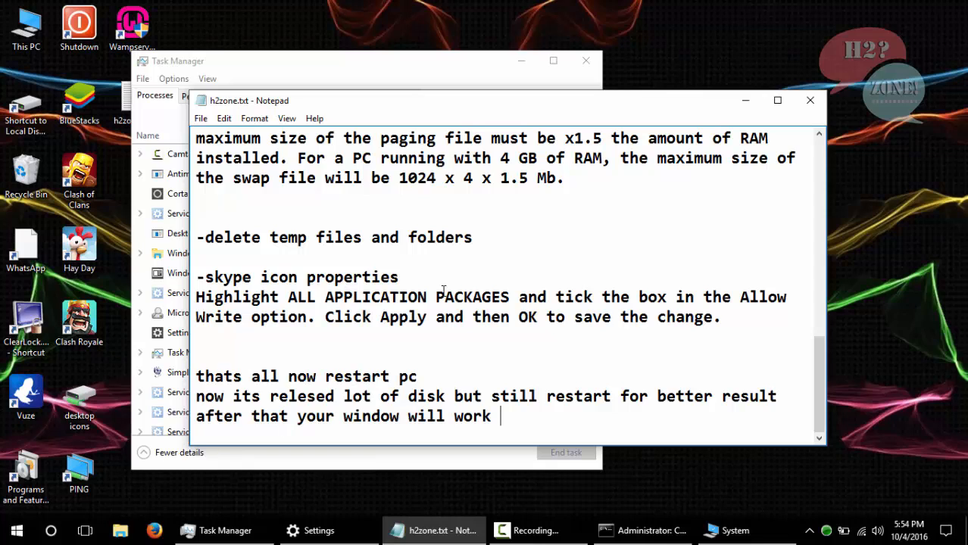
{"action": "type", "text": "normal"}
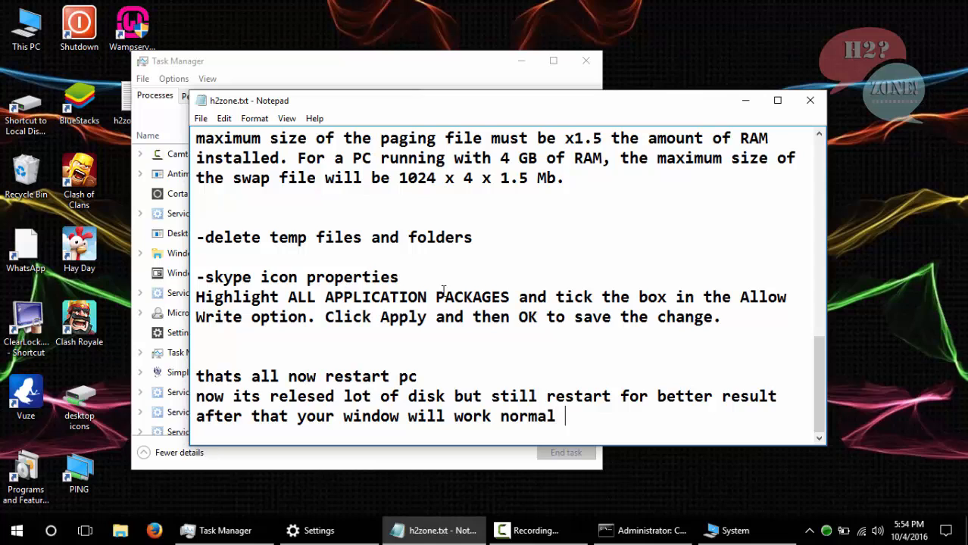
{"action": "type", "text": ":)"}
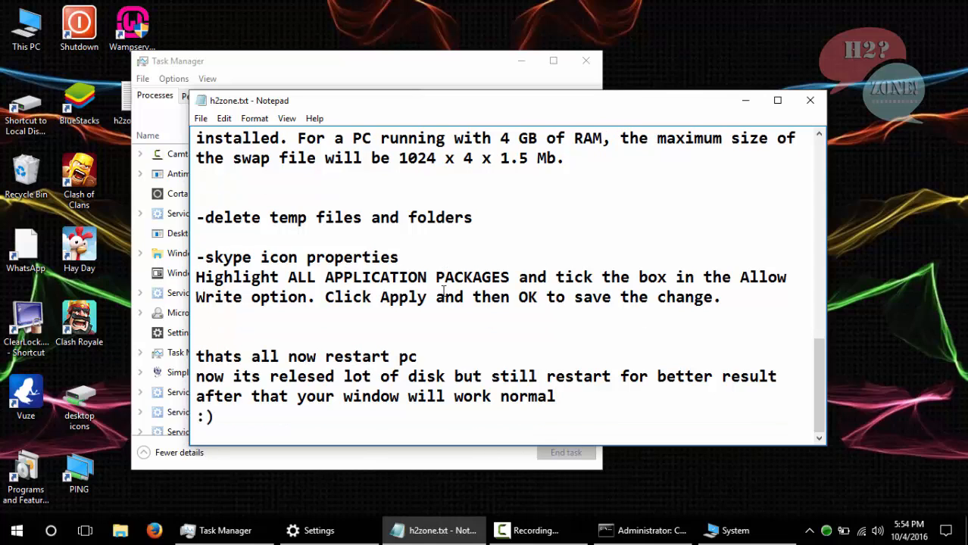